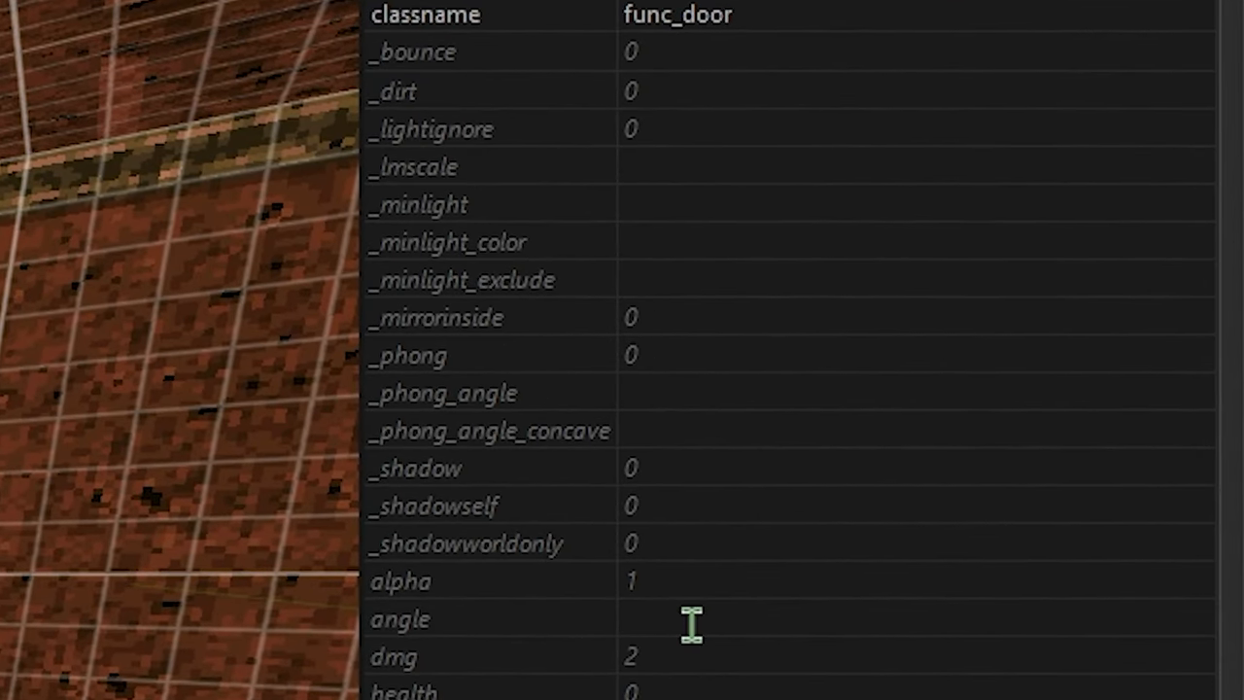
# Give the func_door an angle value of -1.
pyautogui.write('-1')
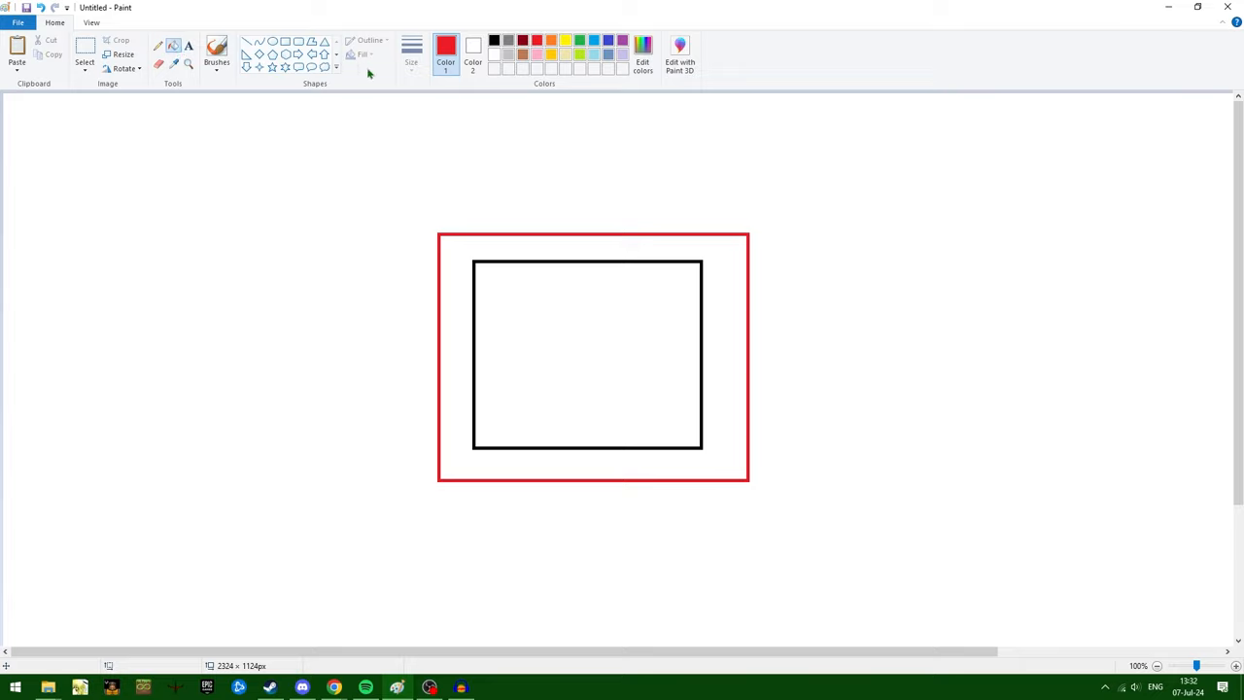
pyautogui.moveTo(560, 88)
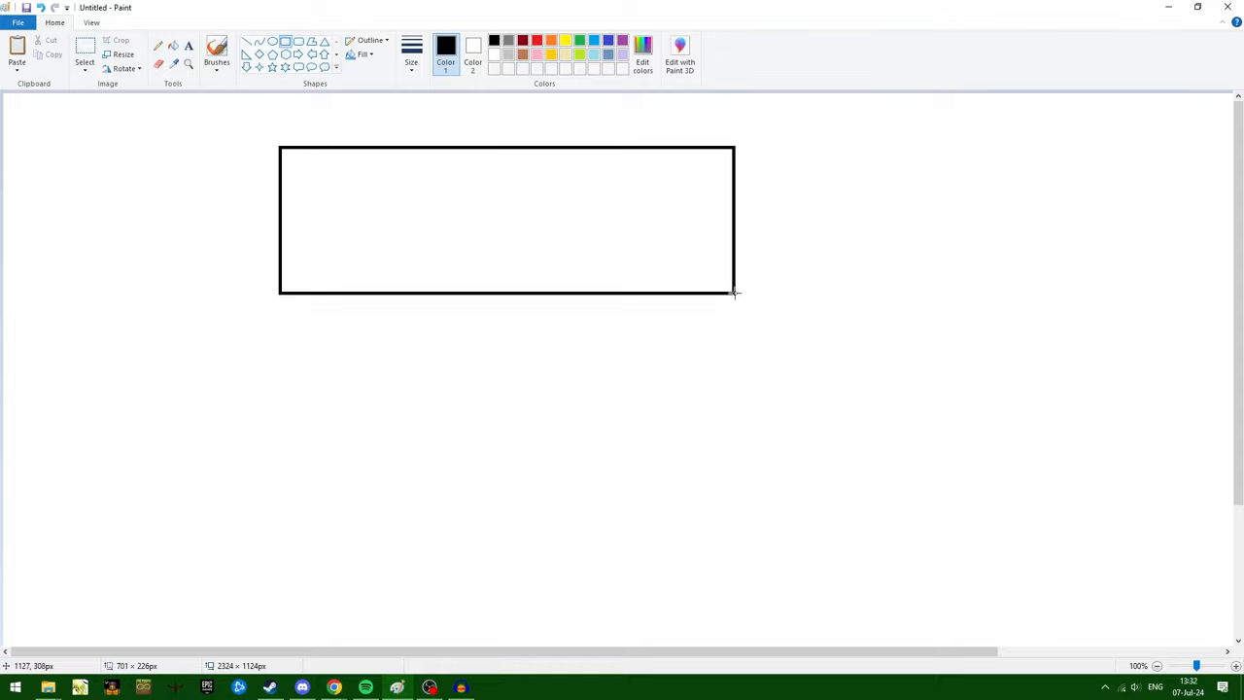
# Flatten the rectangle into a thin bar and add a second rectangle outline for the room plan.
pyautogui.moveTo(735, 291); pyautogui.dragTo(747, 185)
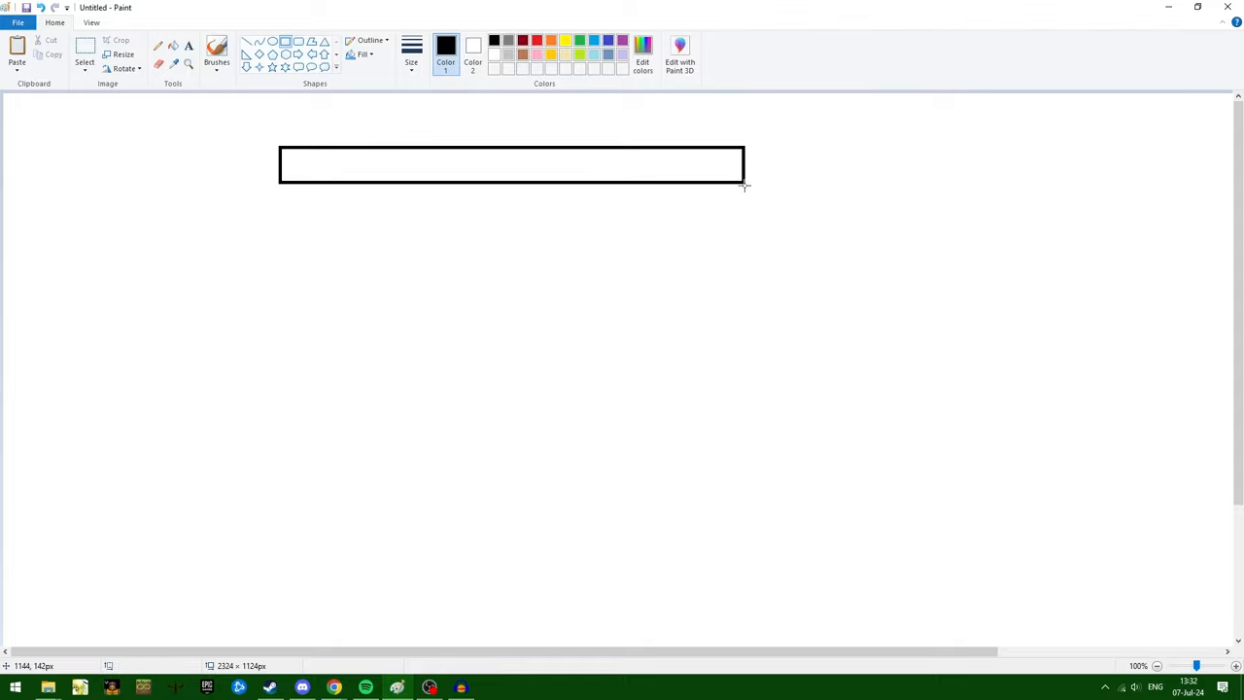
pyautogui.moveTo(743, 184); pyautogui.dragTo(821, 488)
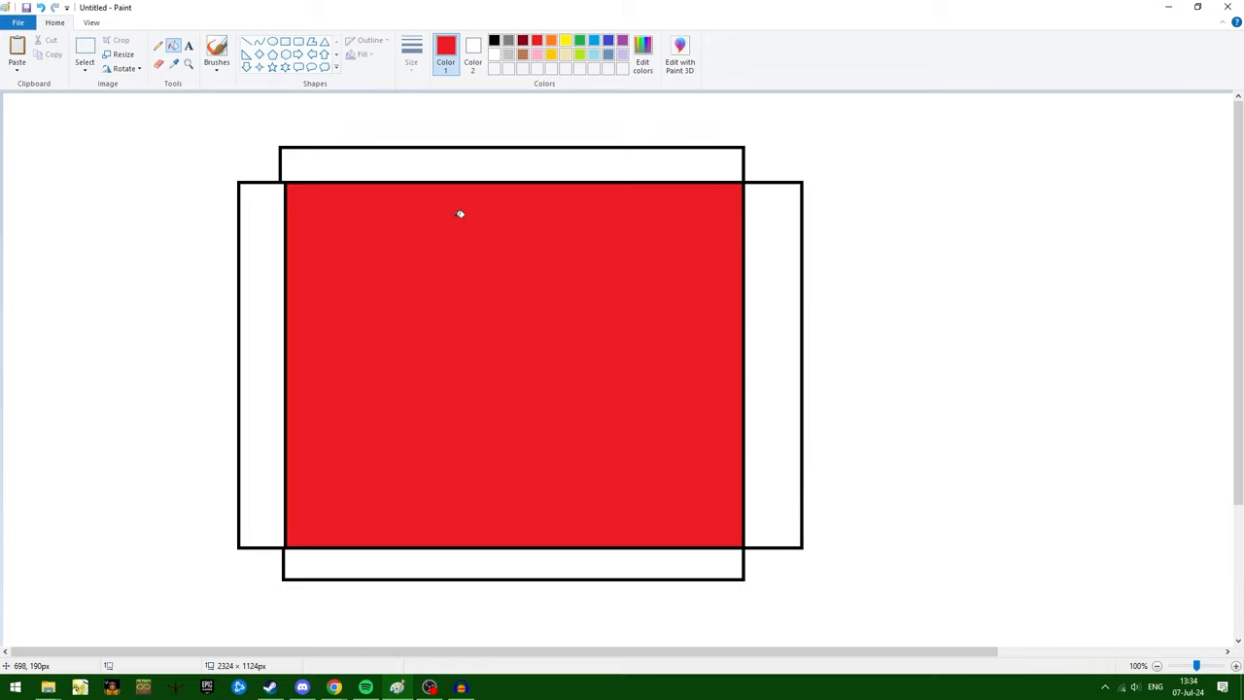
pyautogui.moveTo(463, 214)
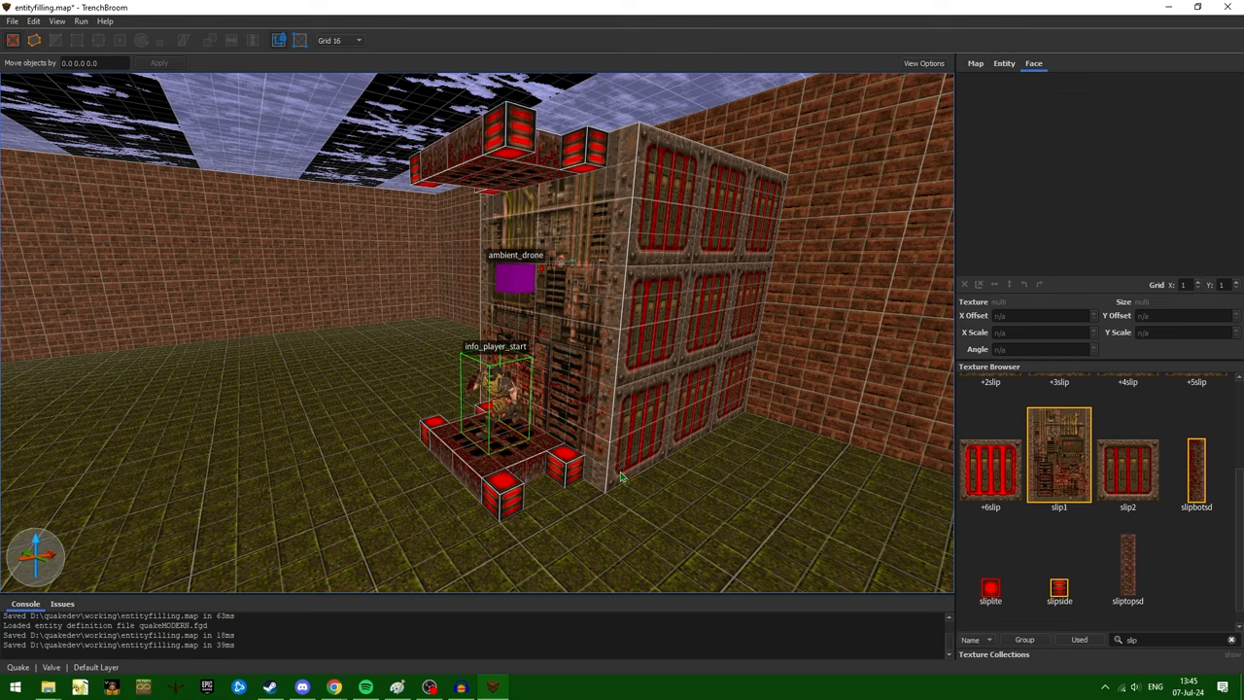
# Select the ambient_drone to view its key-values, then select the func_wall brushes.
pyautogui.click(515, 280)
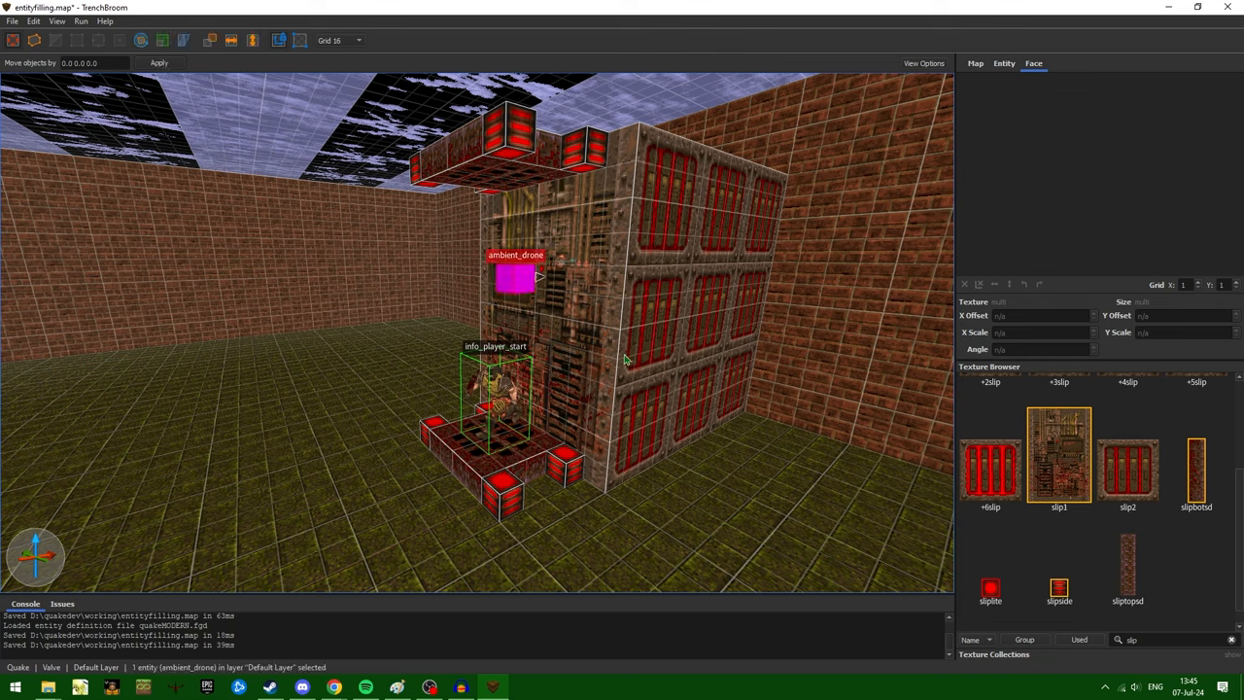
pyautogui.moveTo(684, 334)
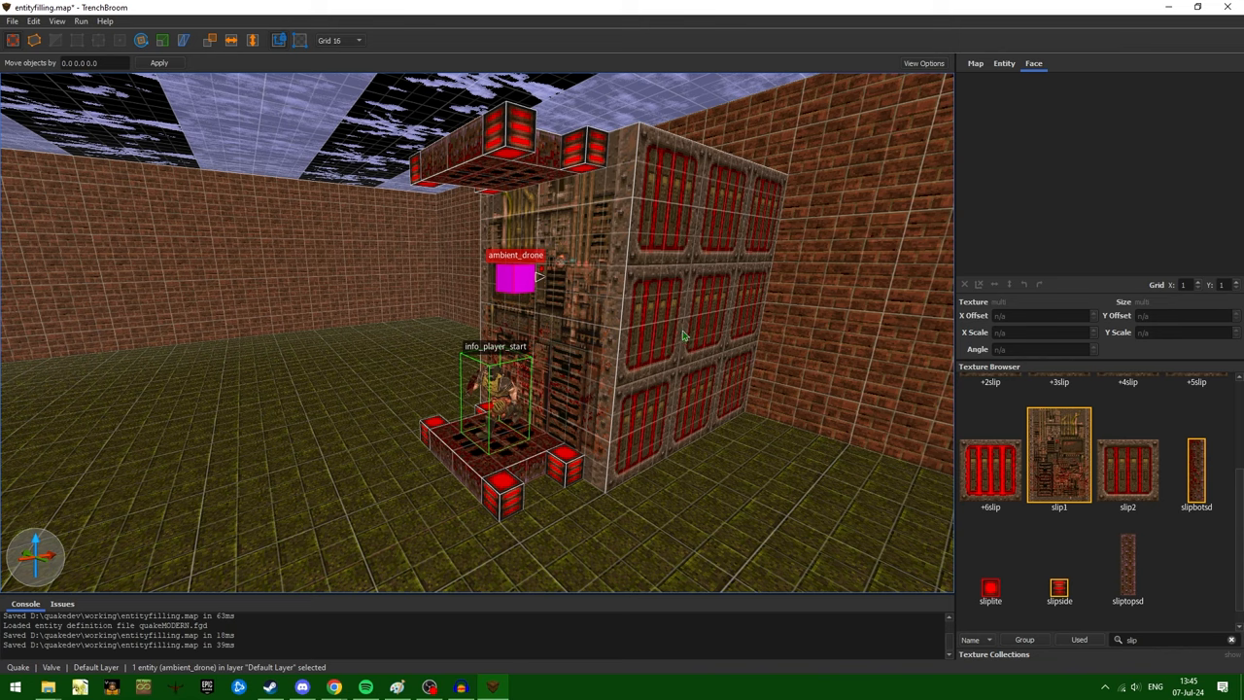
pyautogui.moveTo(708, 309)
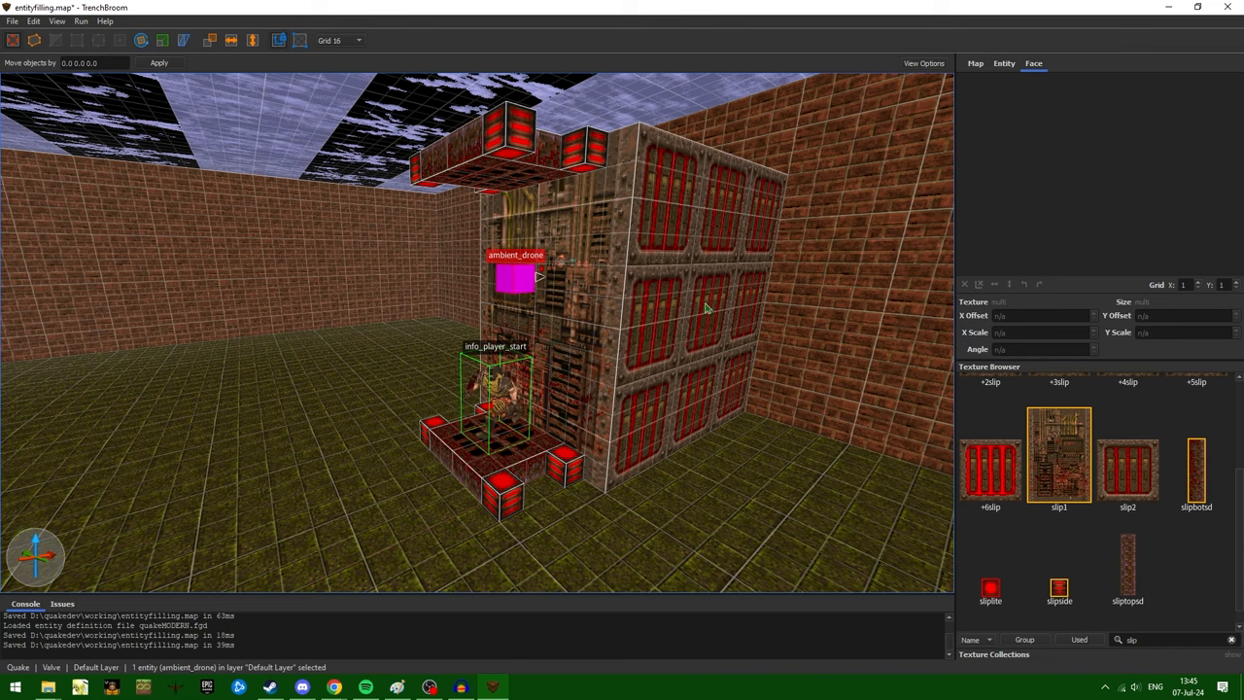
pyautogui.click(1003, 62)
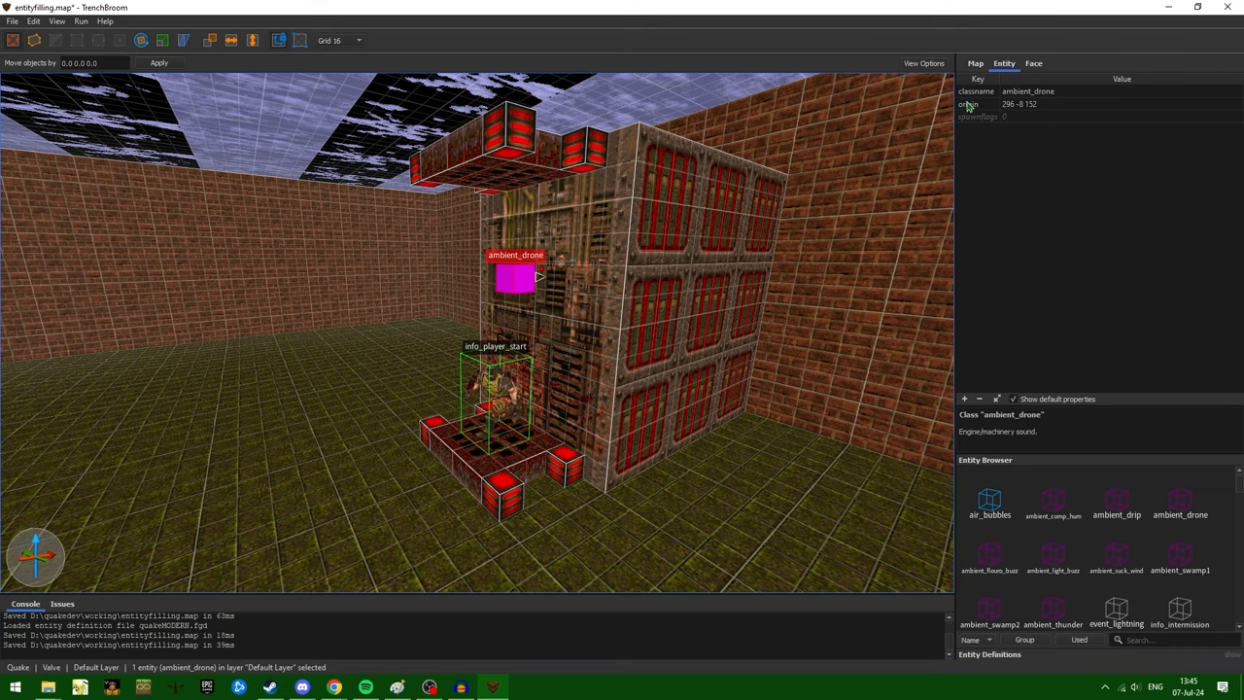
pyautogui.click(968, 105)
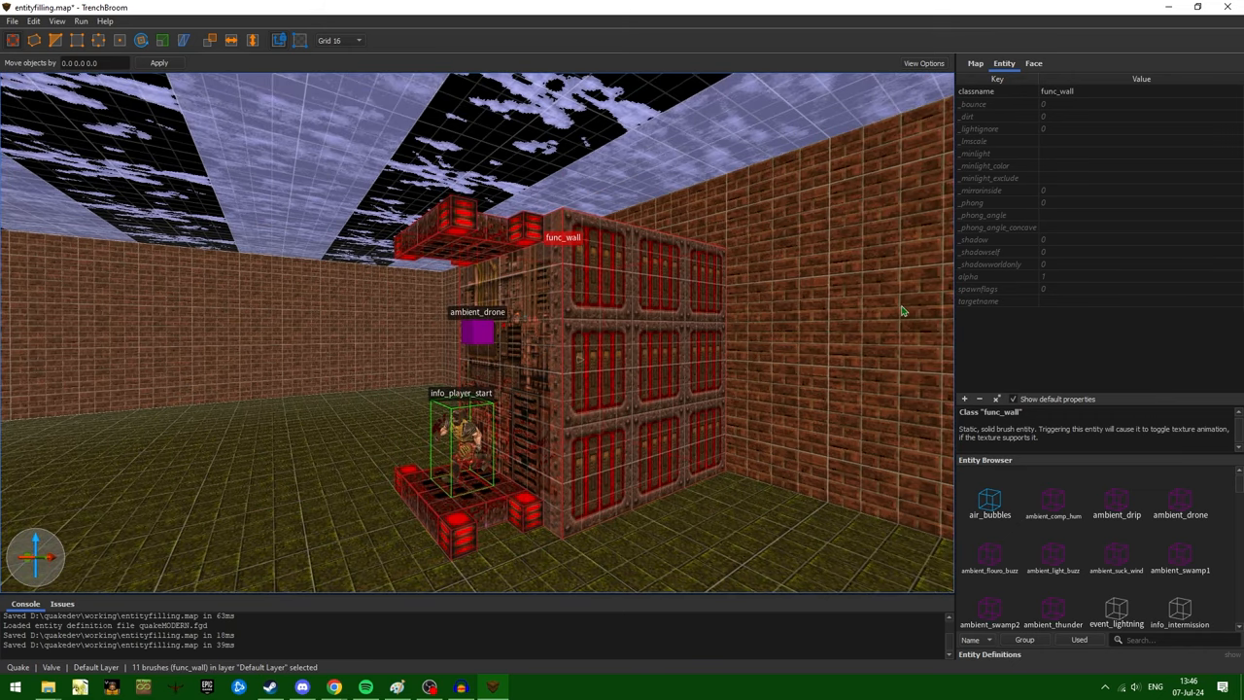
pyautogui.moveTo(864, 334)
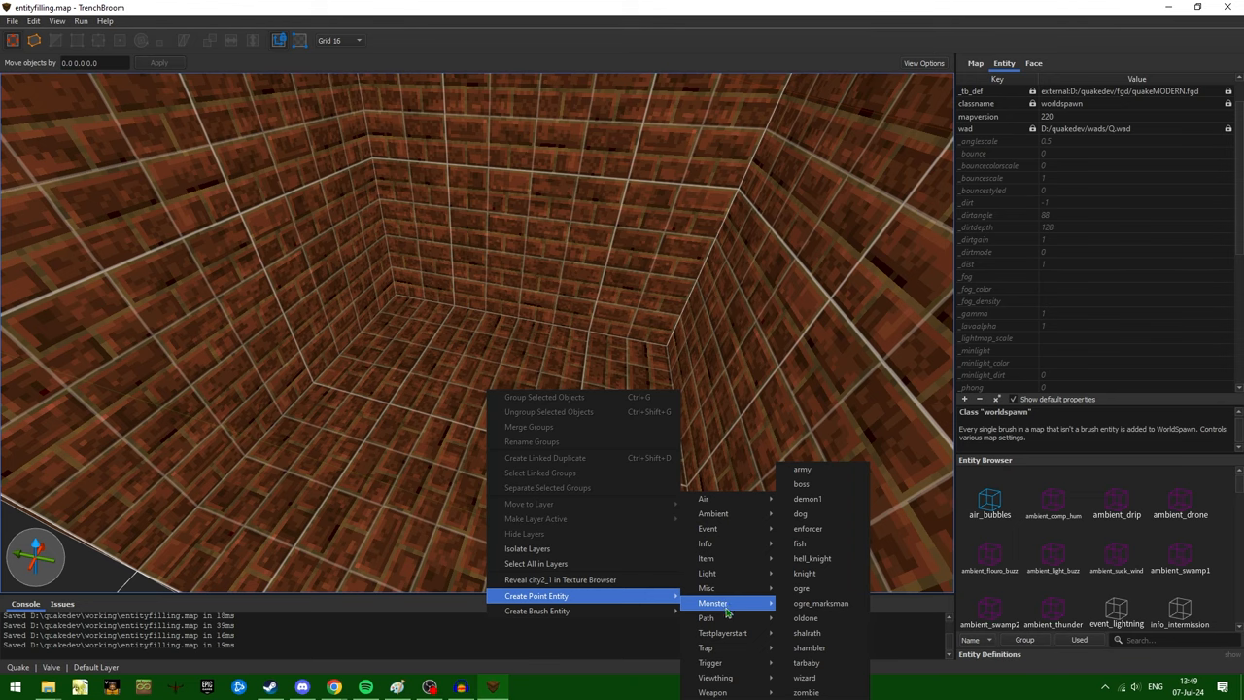
pyautogui.moveTo(704, 542)
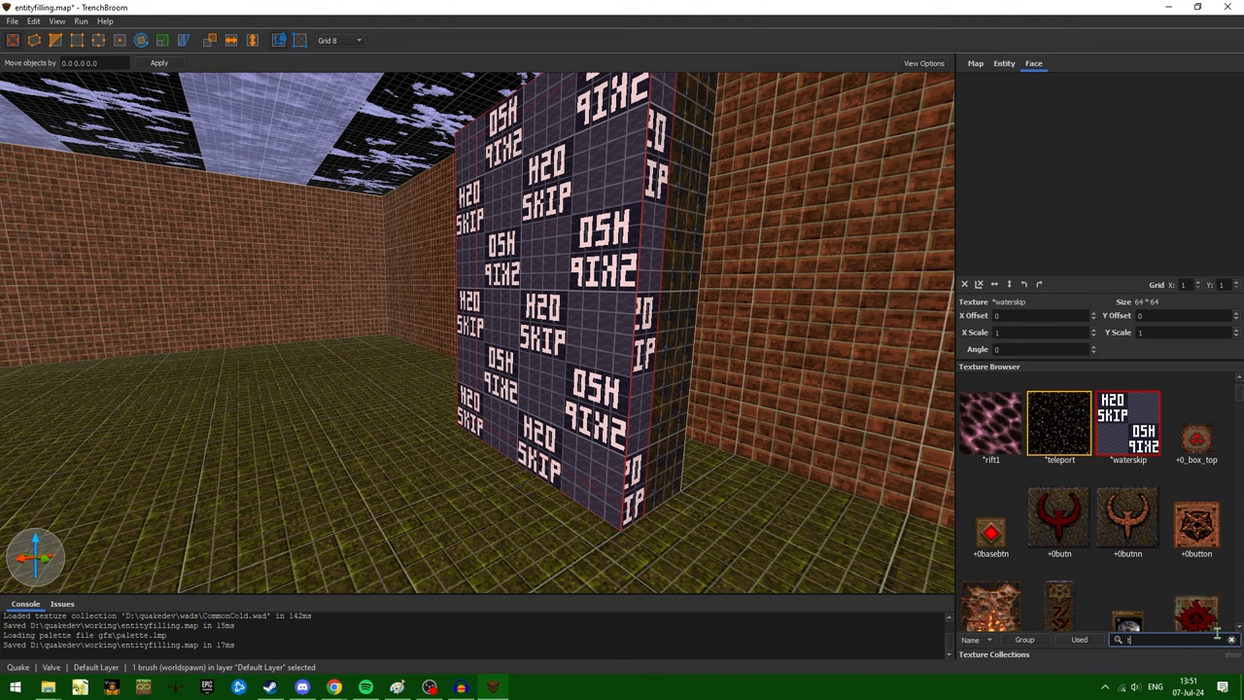
# Find the trigger texture by searching 'tr' and apply it to the trigger_teleport brush.
pyautogui.write('tr')
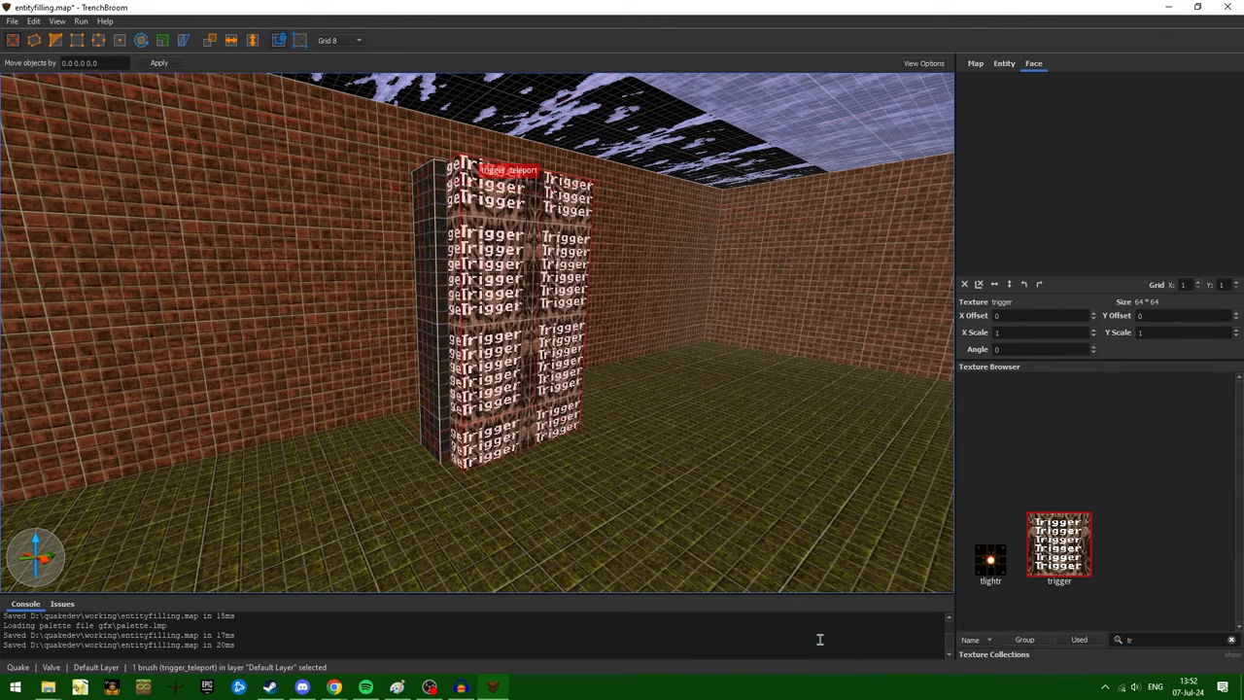
pyautogui.click(1003, 62)
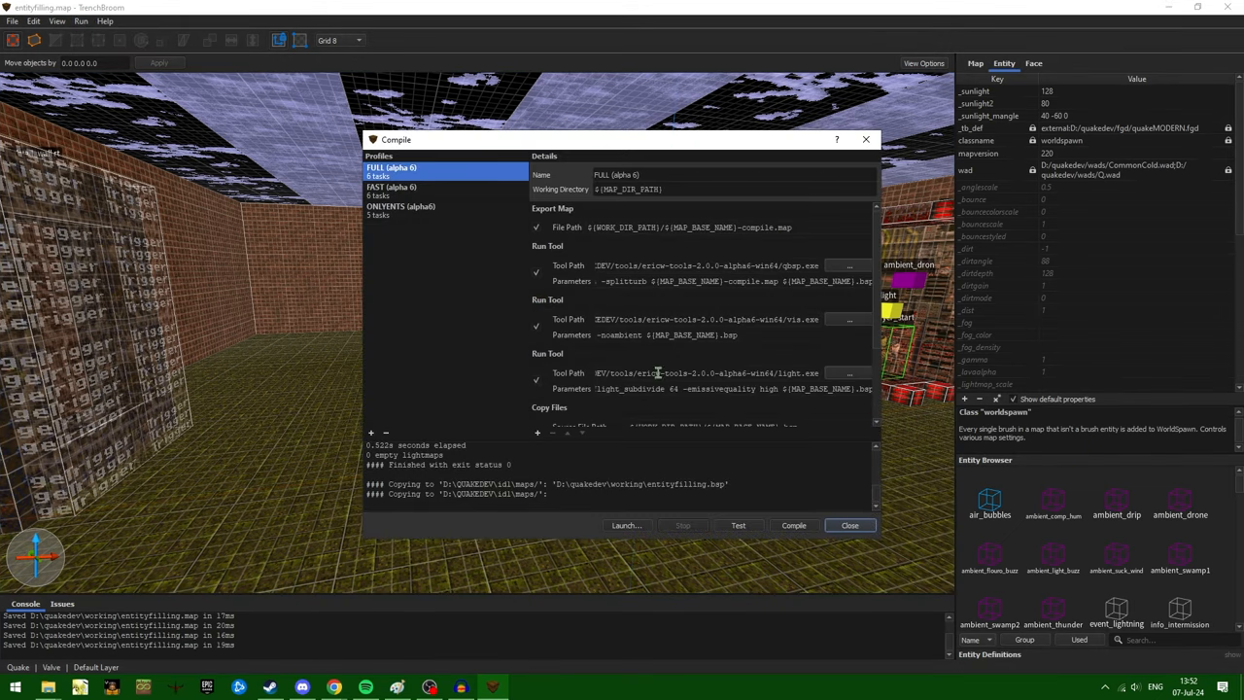
# Compile the map, launch it in Quake and look at the starfield teleporter.
pyautogui.click(793, 525)
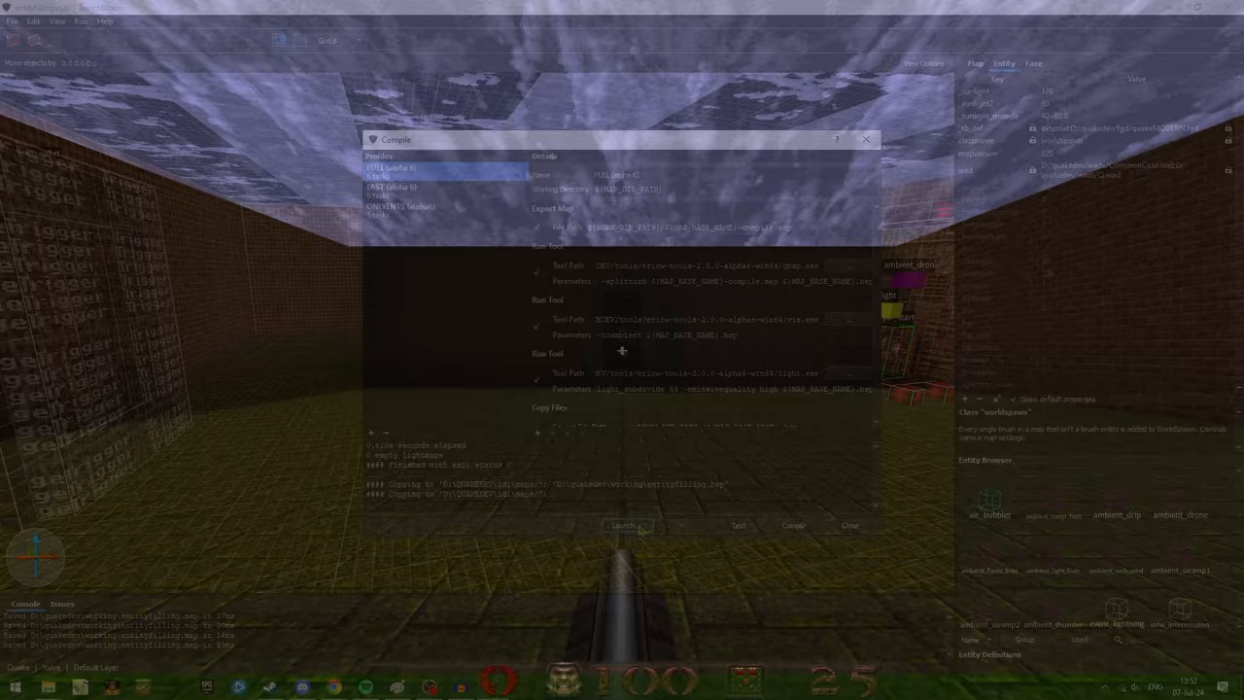
pyautogui.click(626, 524)
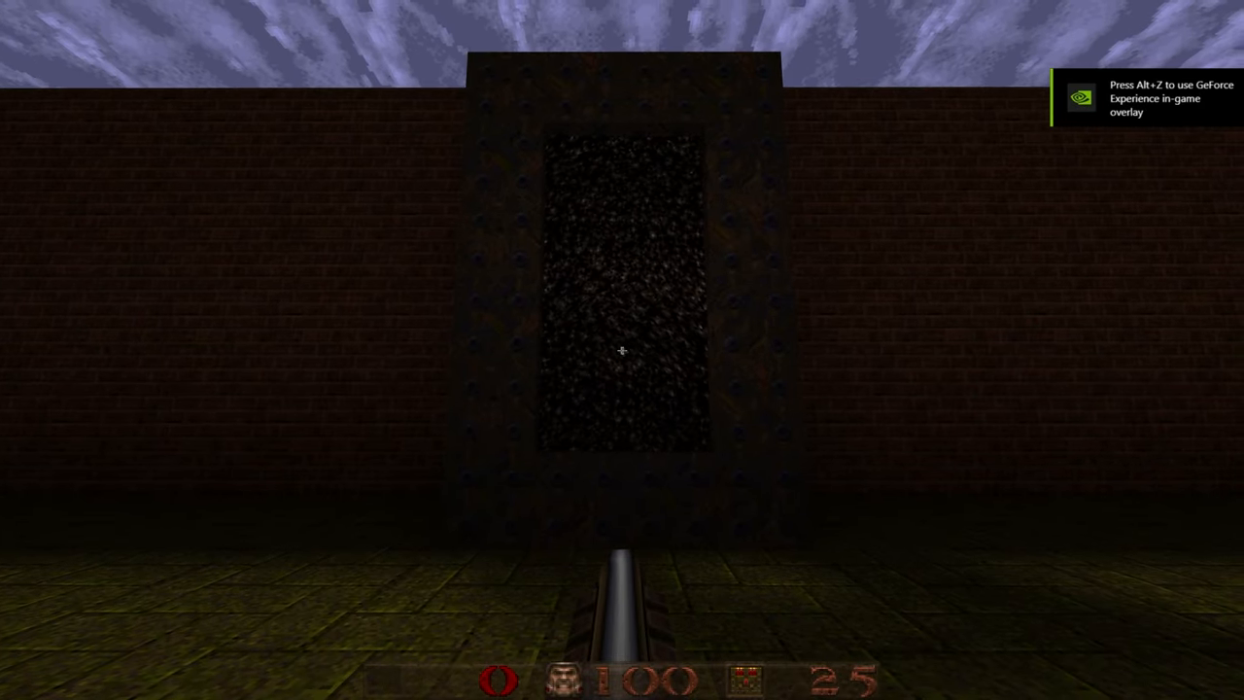
pyautogui.click(622, 350)
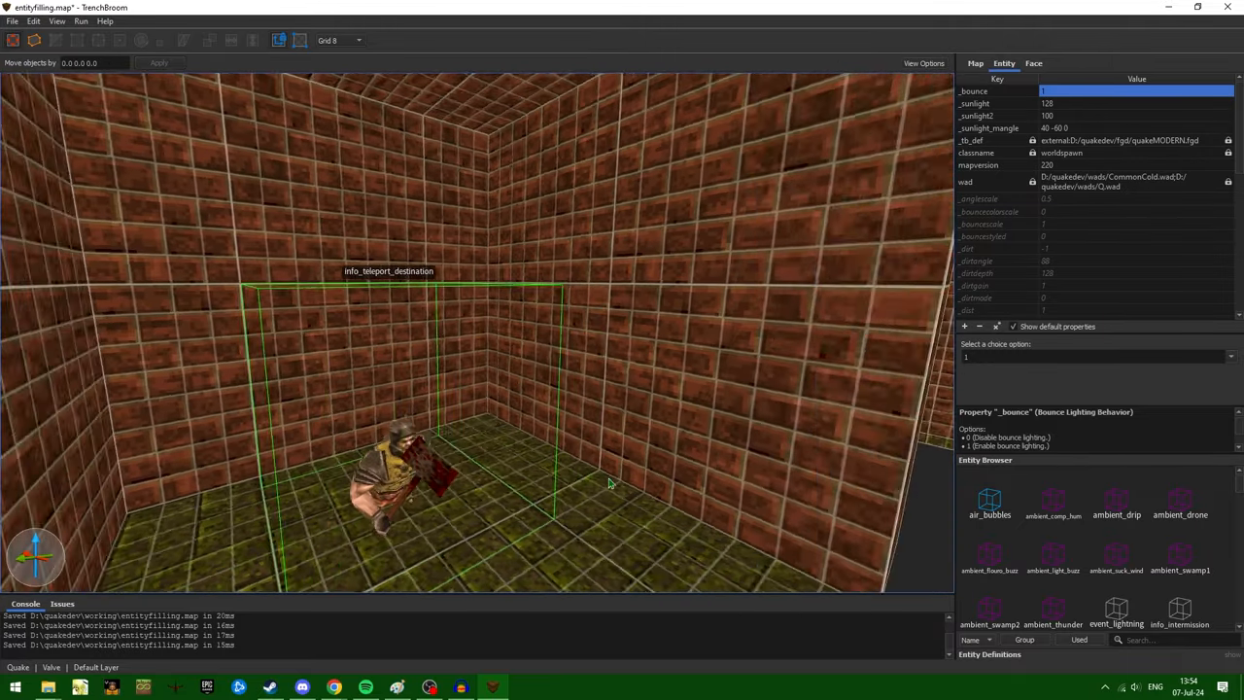
# Look around the brick room holding the teleport destination and monster.
pyautogui.moveTo(611, 482); pyautogui.dragTo(579, 529)
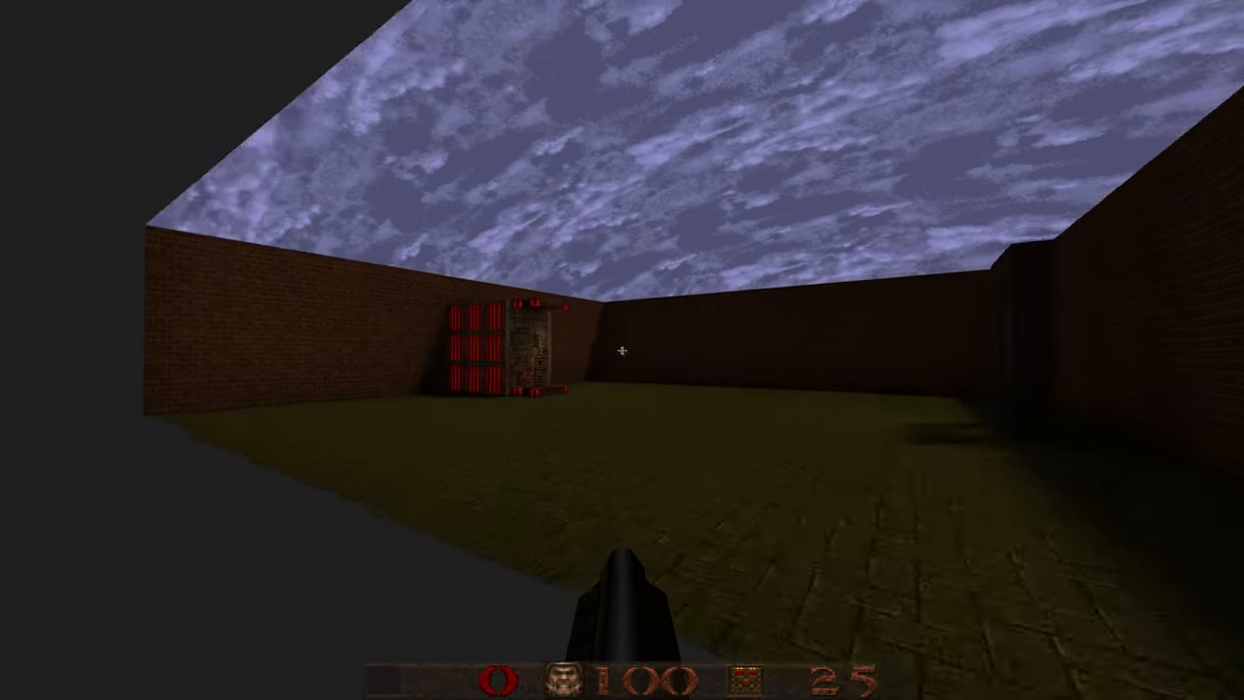
pyautogui.moveTo(622, 350)
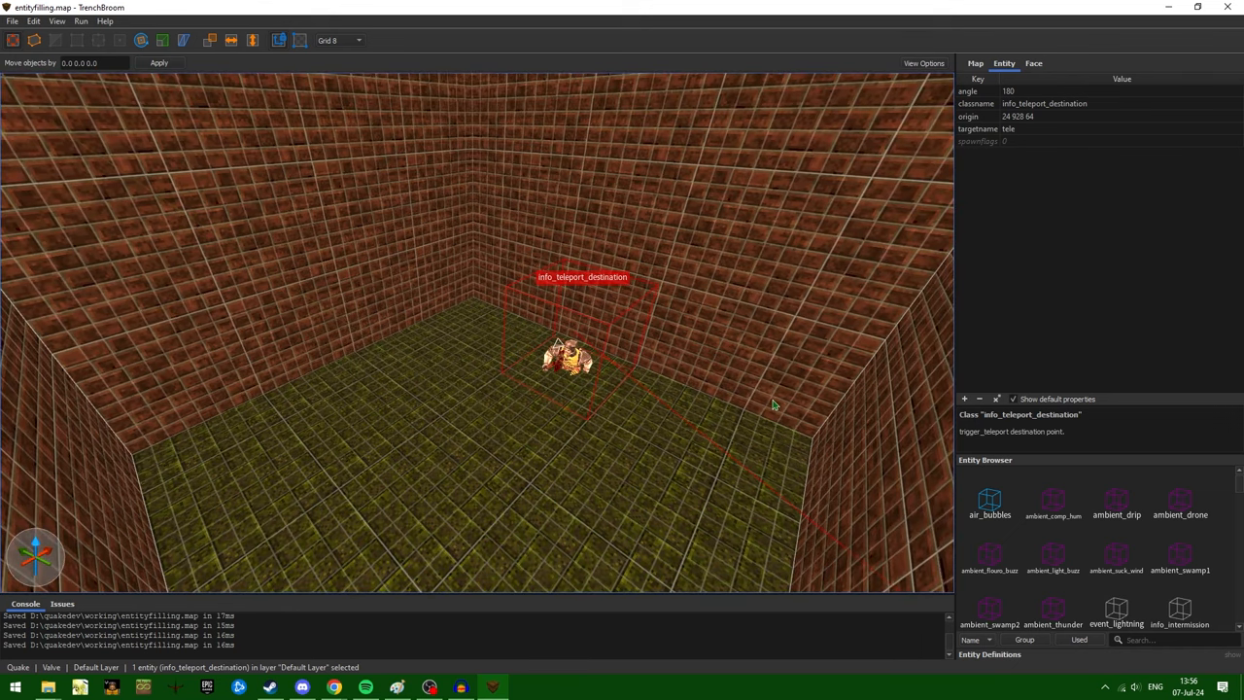
# Move the info_teleport_destination across the room floor, keeping angle 180 and targetname tele.
pyautogui.moveTo(774, 406); pyautogui.dragTo(638, 412)
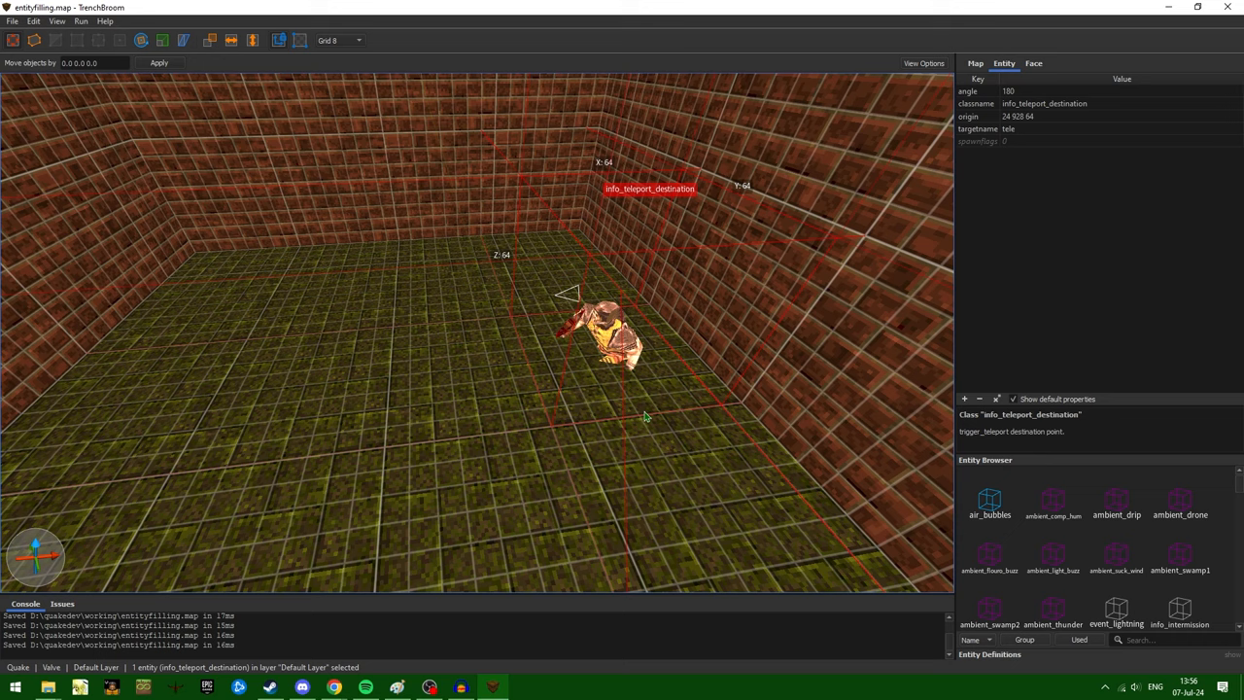
pyautogui.moveTo(620, 412)
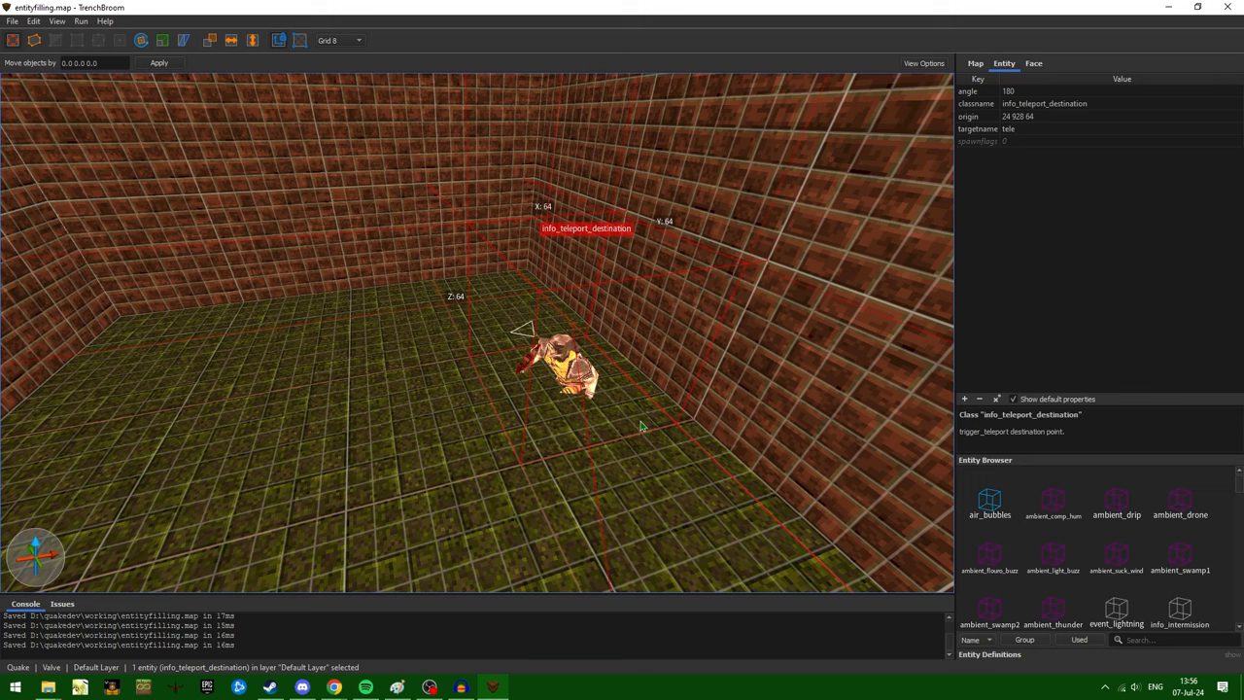
pyautogui.moveTo(677, 409)
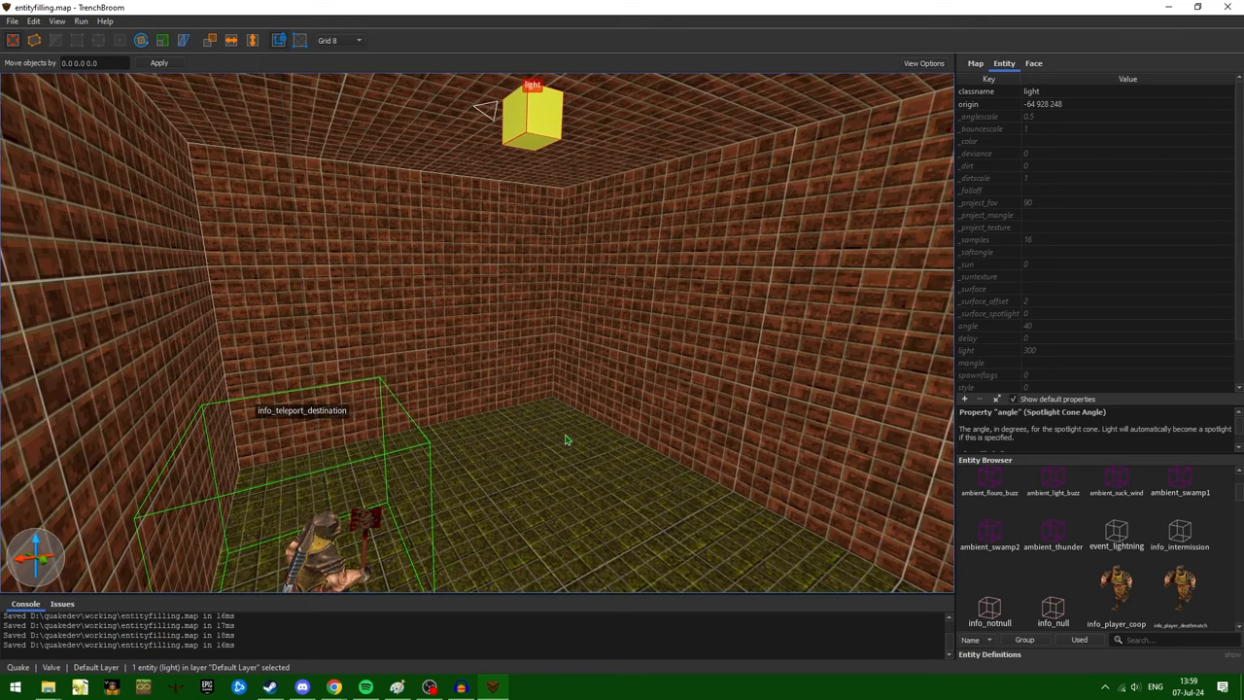
pyautogui.moveTo(596, 383)
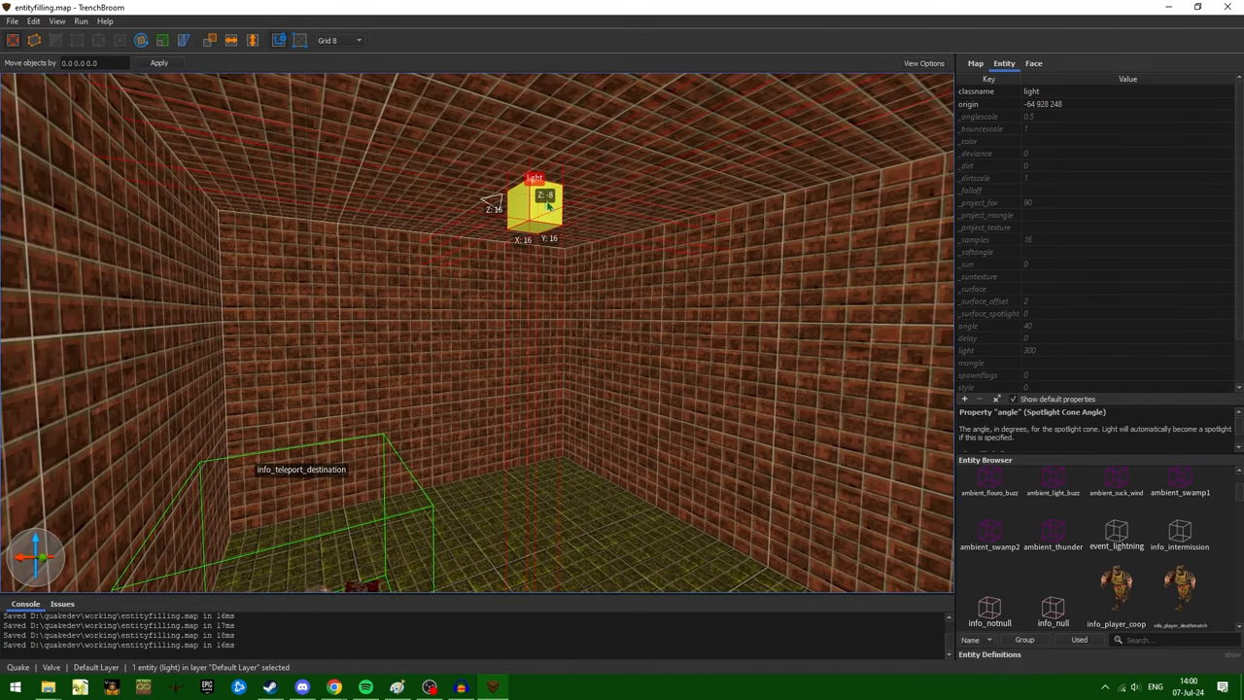
# Review the compile output and close the finished compile window.
pyautogui.moveTo(535, 204); pyautogui.dragTo(528, 389)
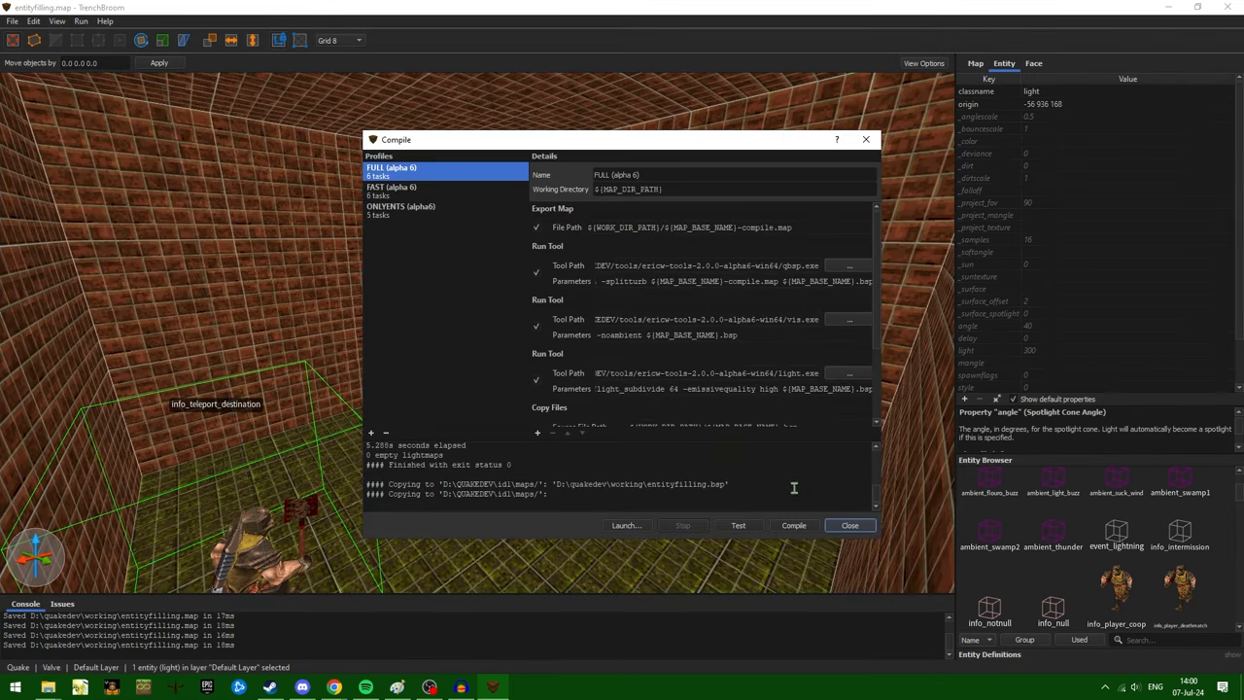
pyautogui.click(626, 525)
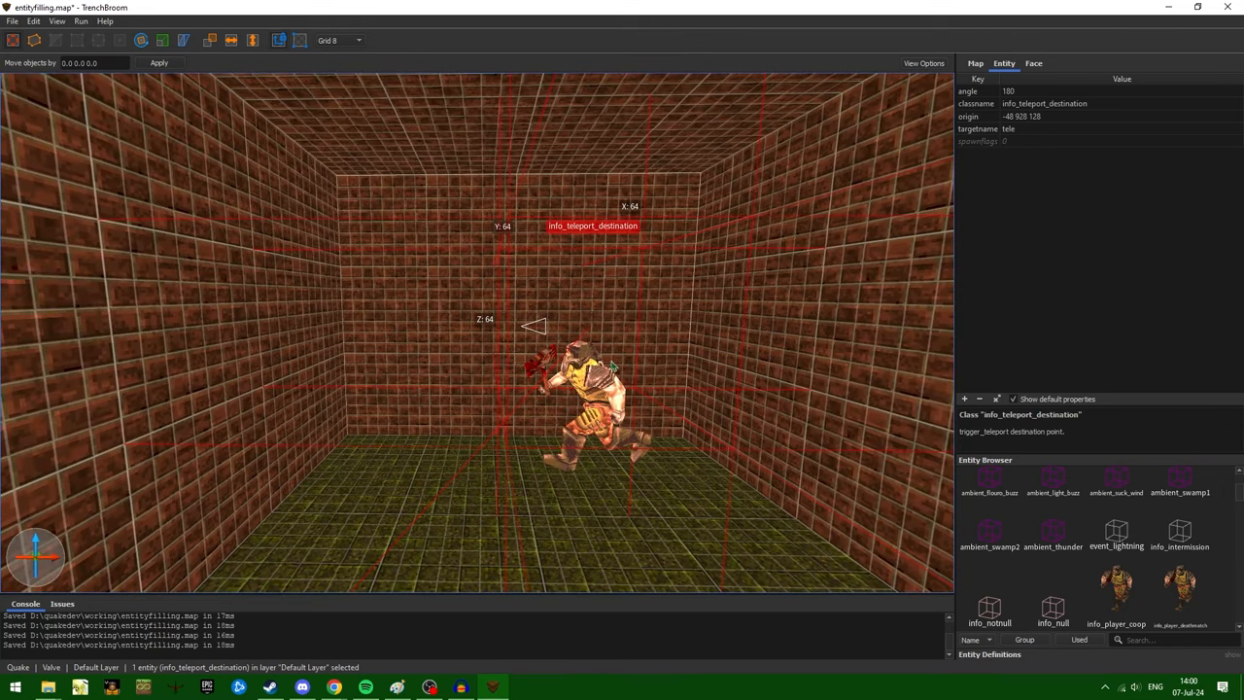
# Recompile the map with the FULL (alpha 6) profile and launch it in the game.
pyautogui.click(82, 19)
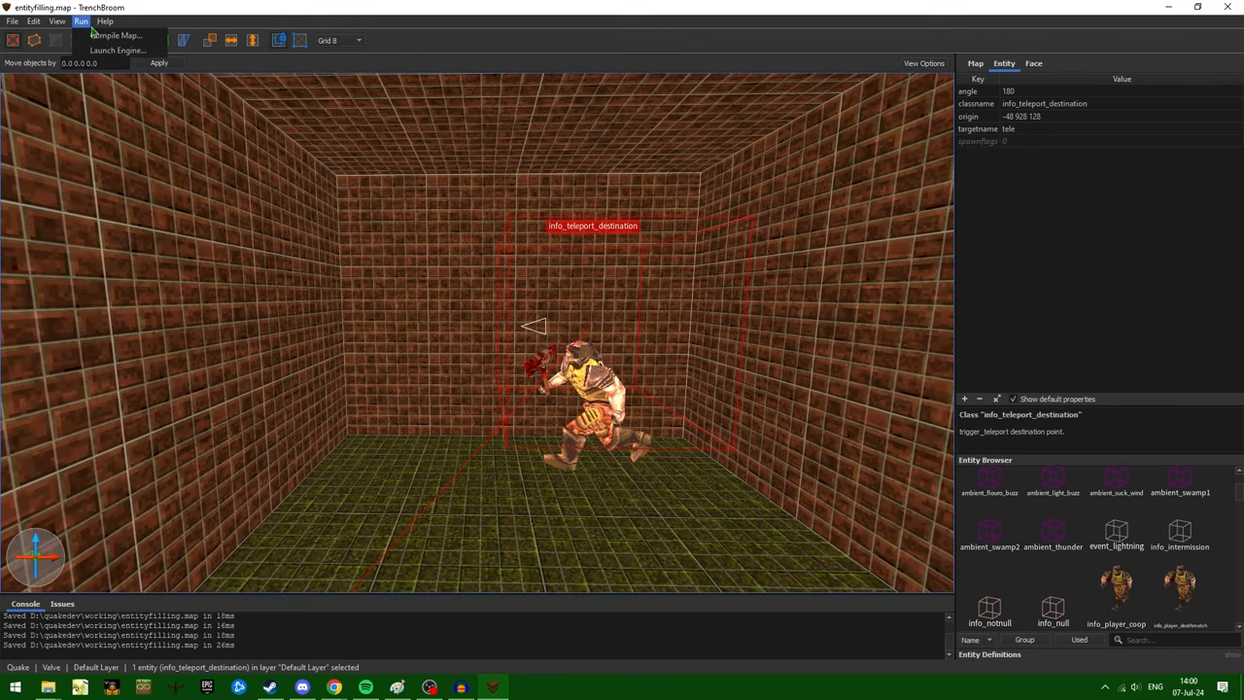
pyautogui.click(113, 35)
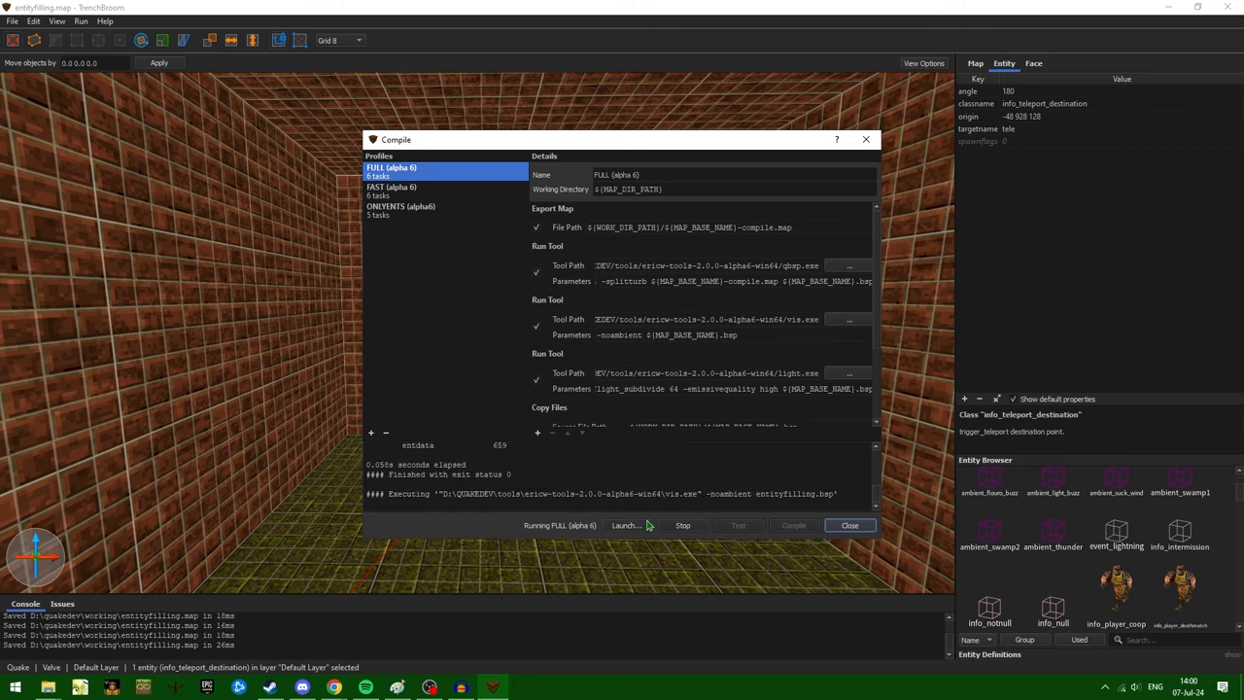
pyautogui.click(626, 525)
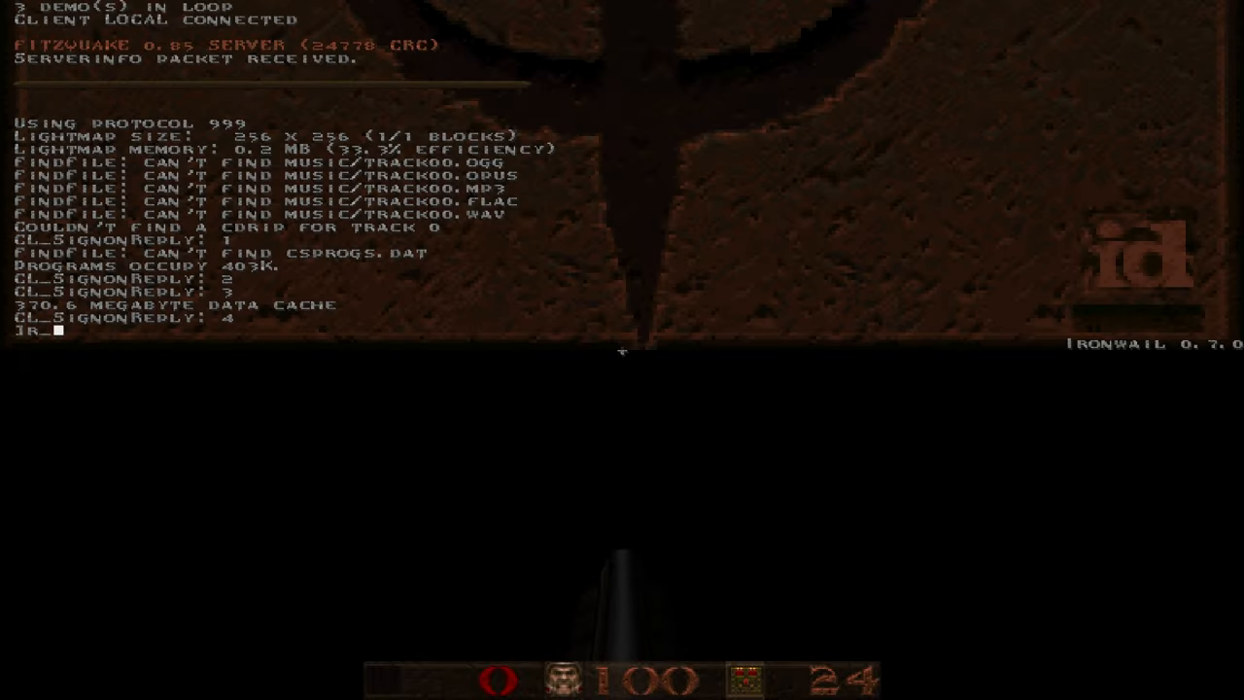
# Enter 'fullb' in the Ironwail console while the map loads.
pyautogui.write('fullb')
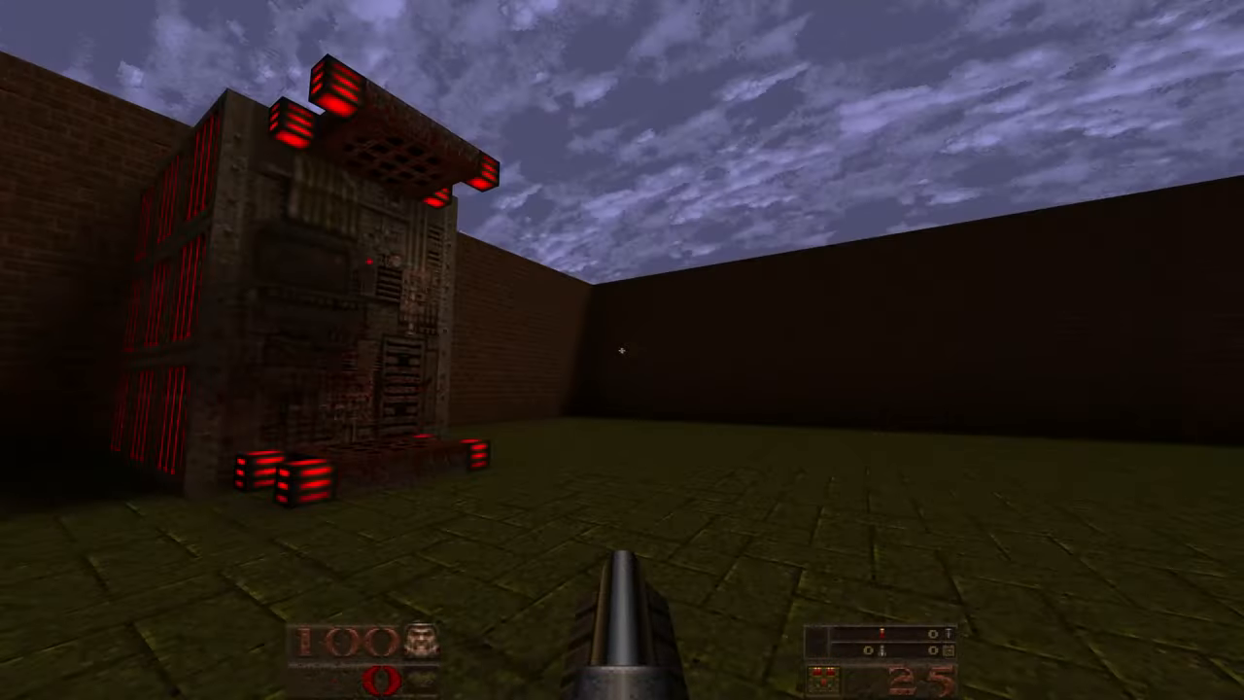
pyautogui.moveTo(875, 350)
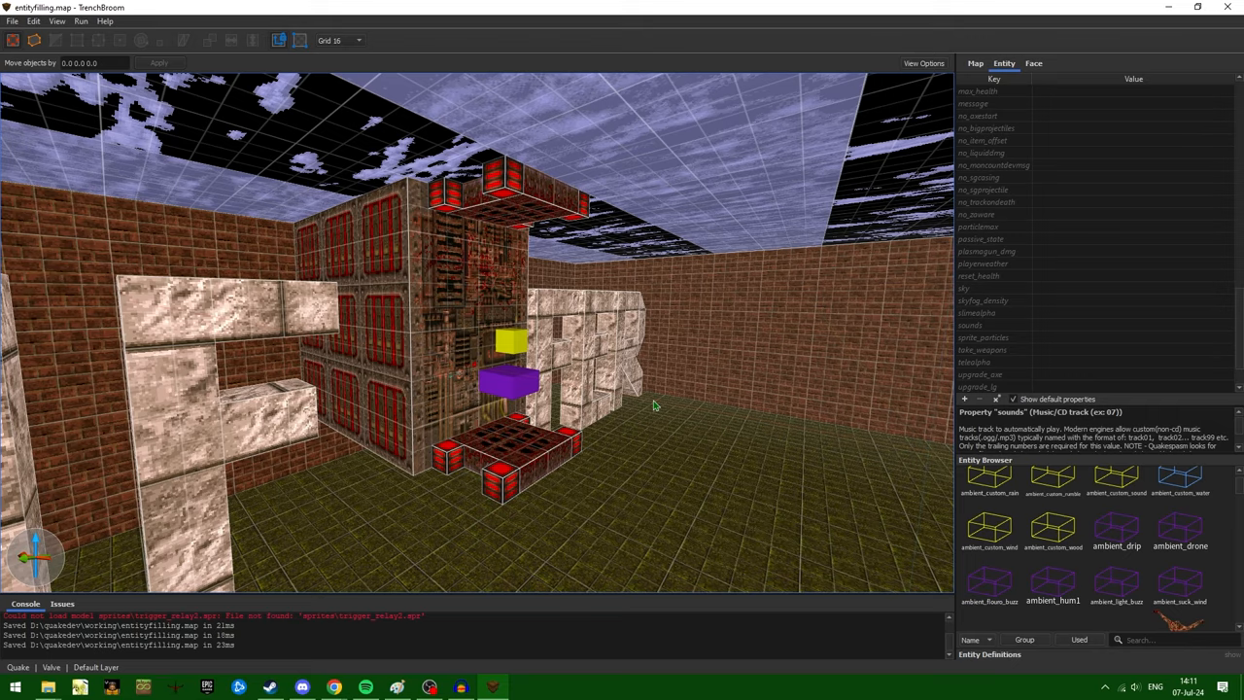
pyautogui.moveTo(505, 396)
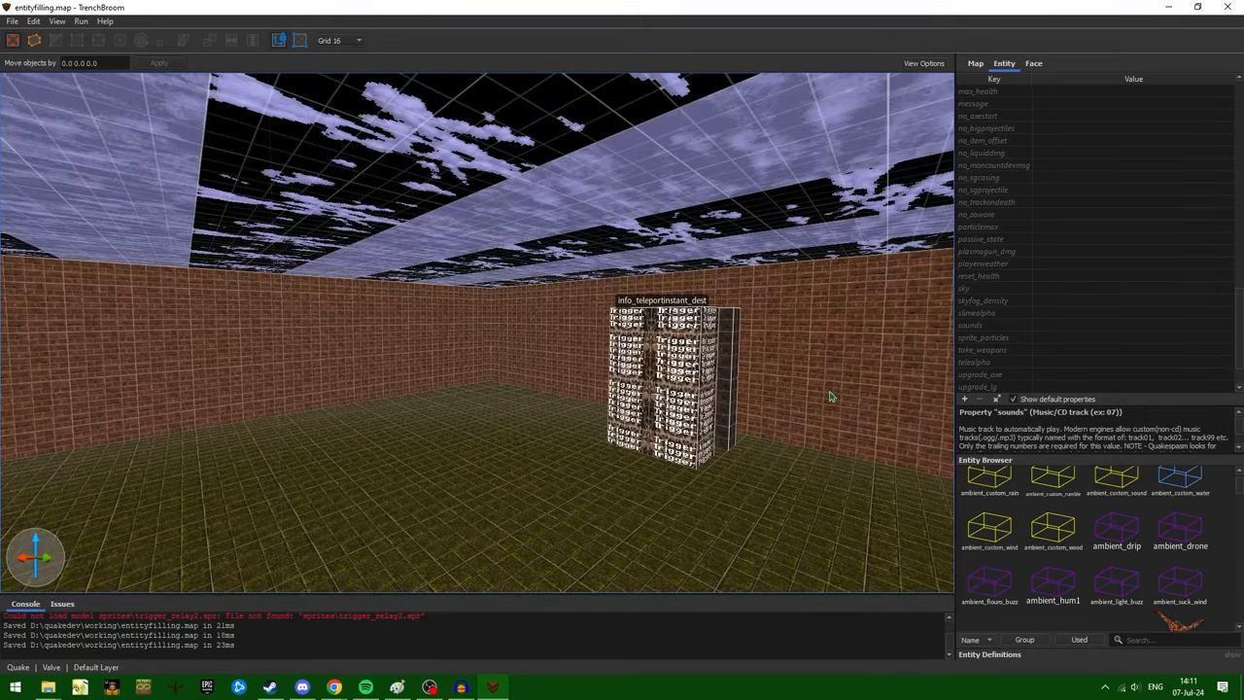
# Look around the brick room holding the skip-textured func_wall and teleport trigger brush.
pyautogui.moveTo(832, 396); pyautogui.dragTo(593, 401)
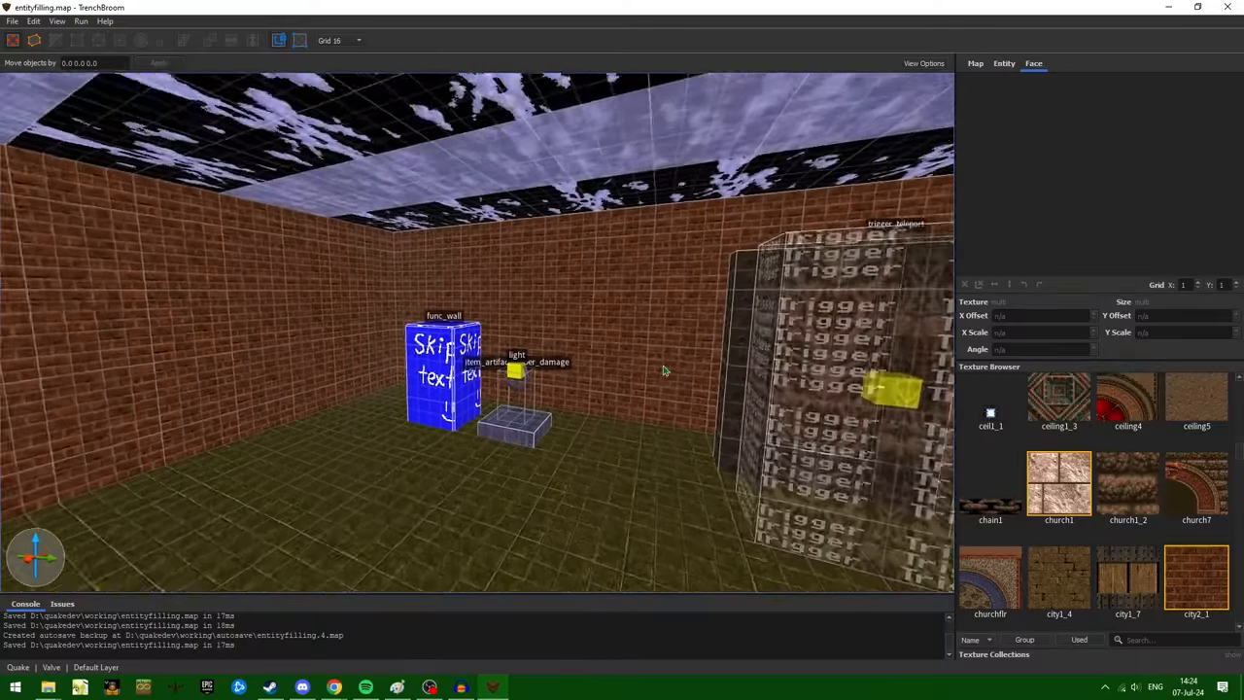
# Move the camera into the empty sky-roofed brick room showing worldspawn properties.
pyautogui.click(1003, 62)
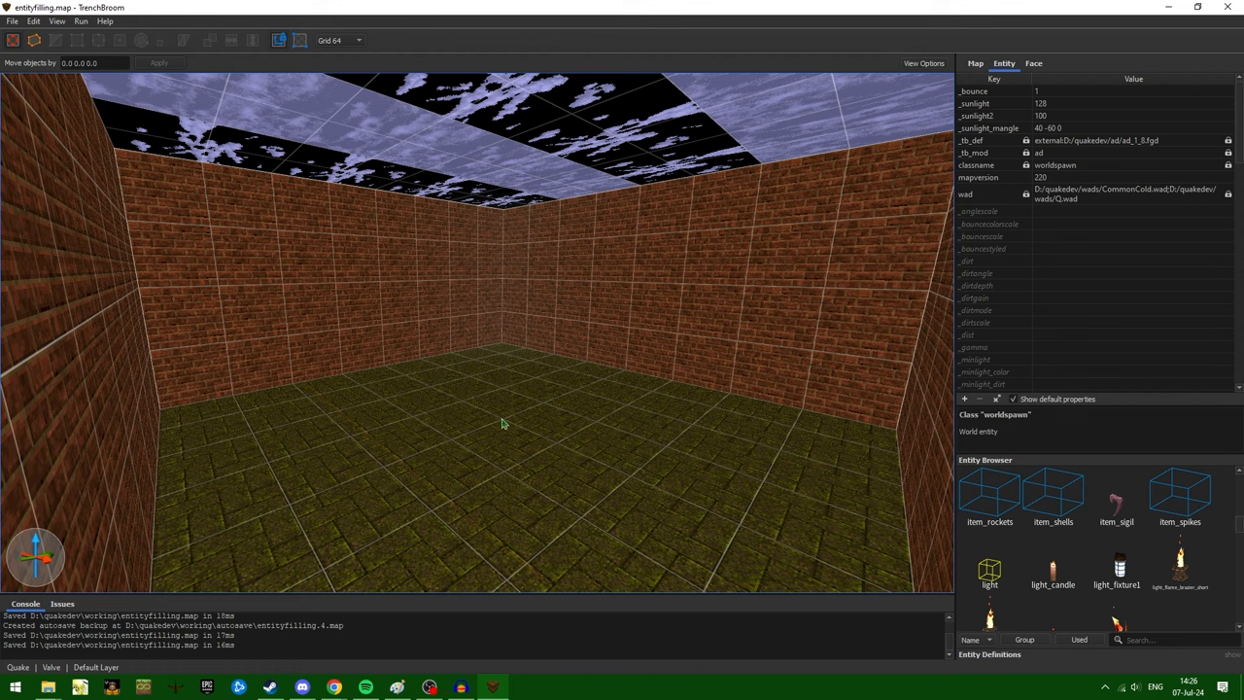
pyautogui.moveTo(561, 439)
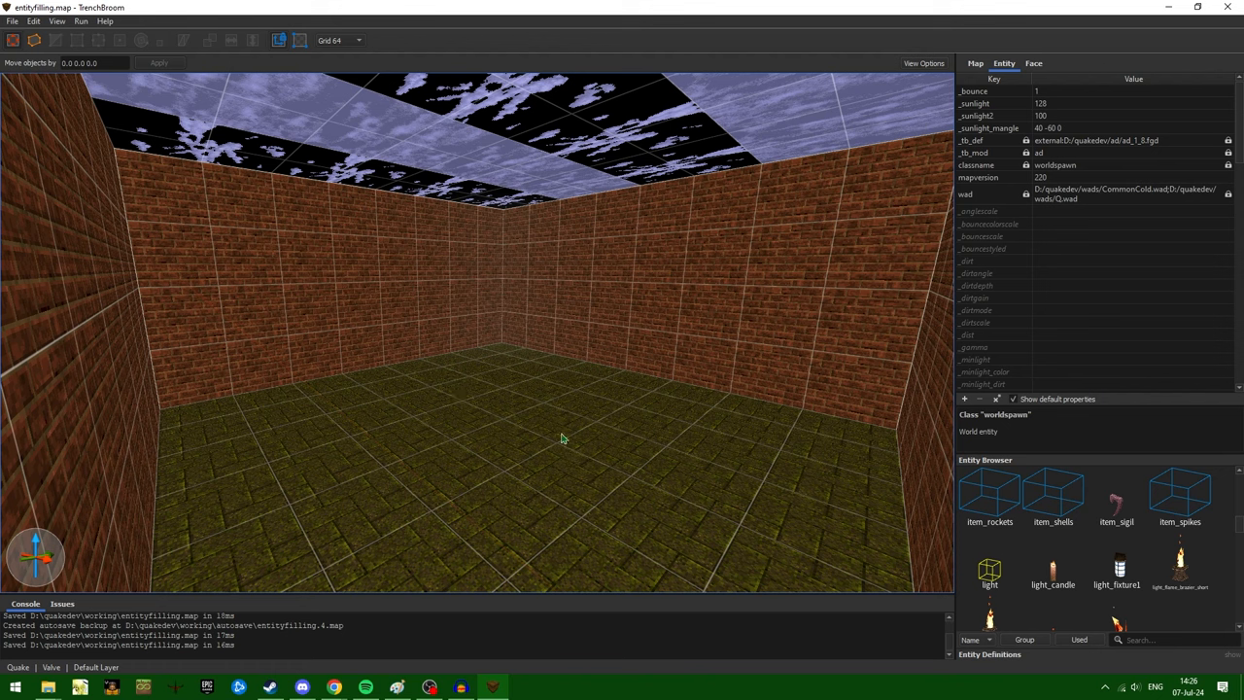
pyautogui.moveTo(871, 513)
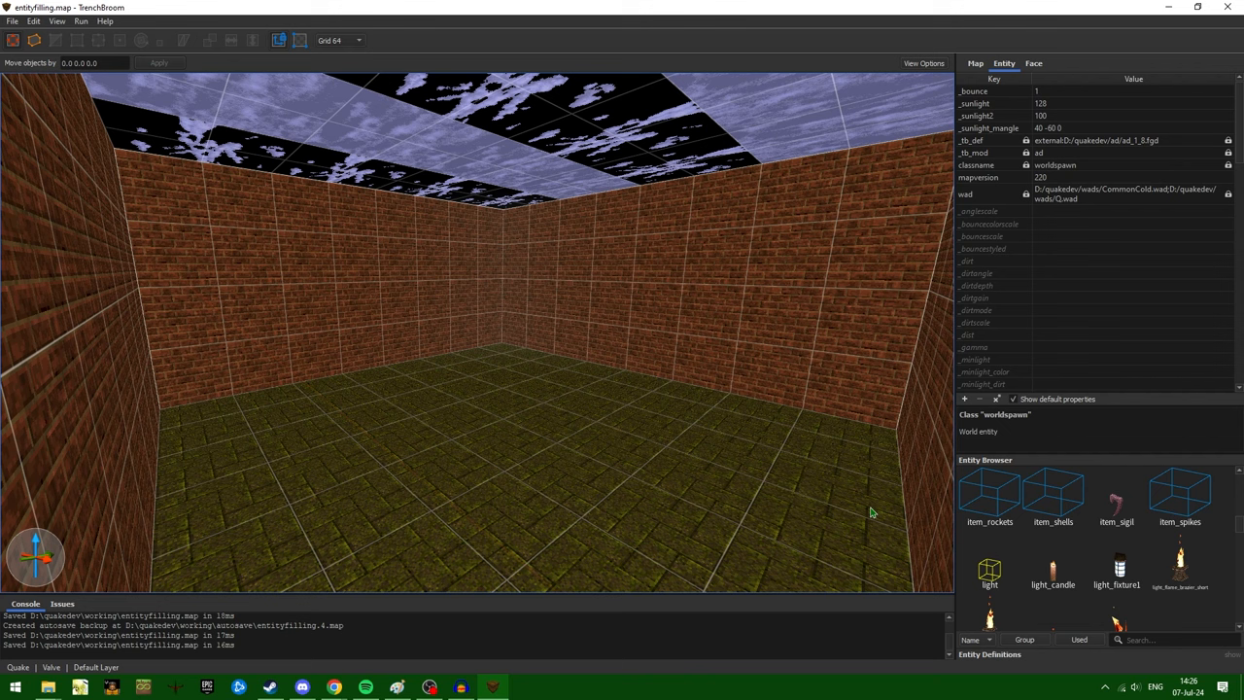
pyautogui.moveTo(1001, 546)
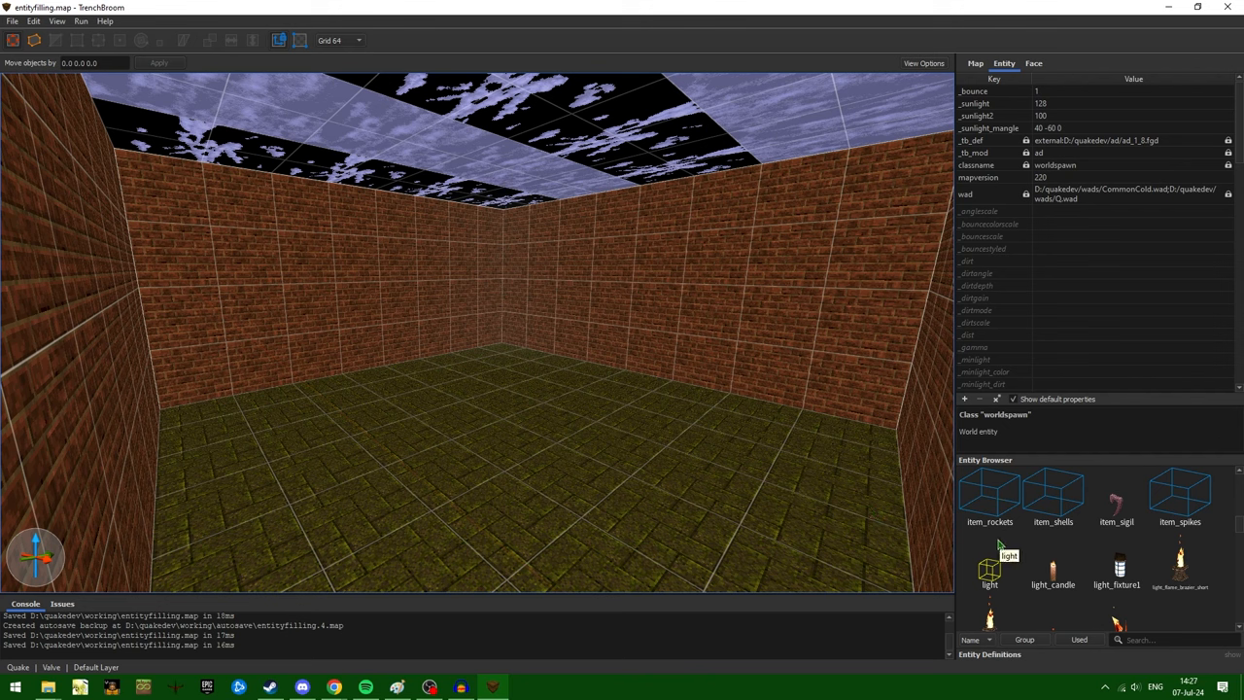
# Scroll the Entity Browser past the lights to reach info_null for the empty room.
pyautogui.scroll(-3)
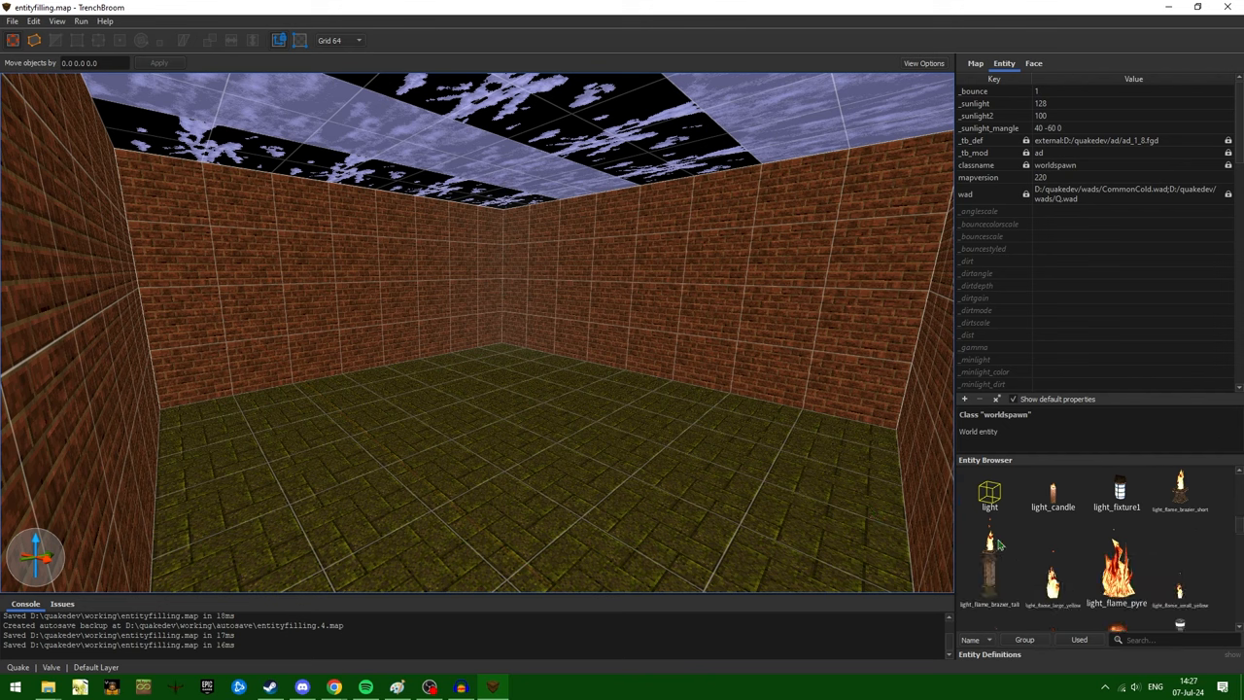
pyautogui.scroll(-3)
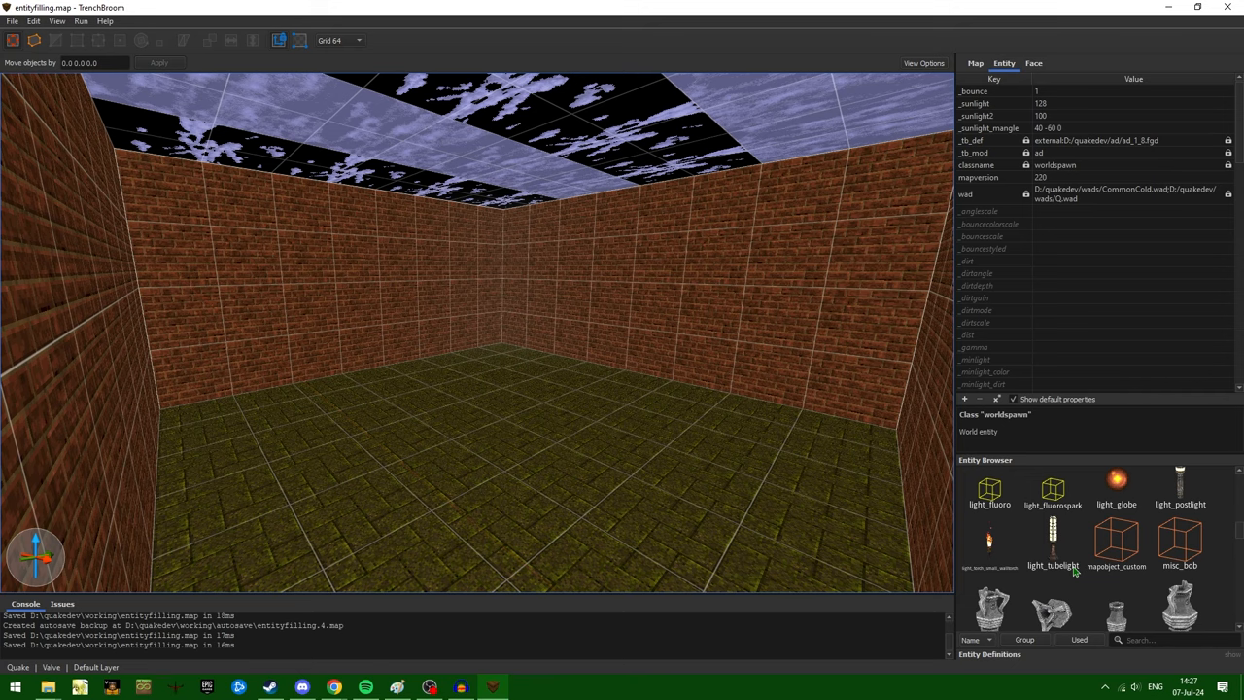
pyautogui.scroll(-3)
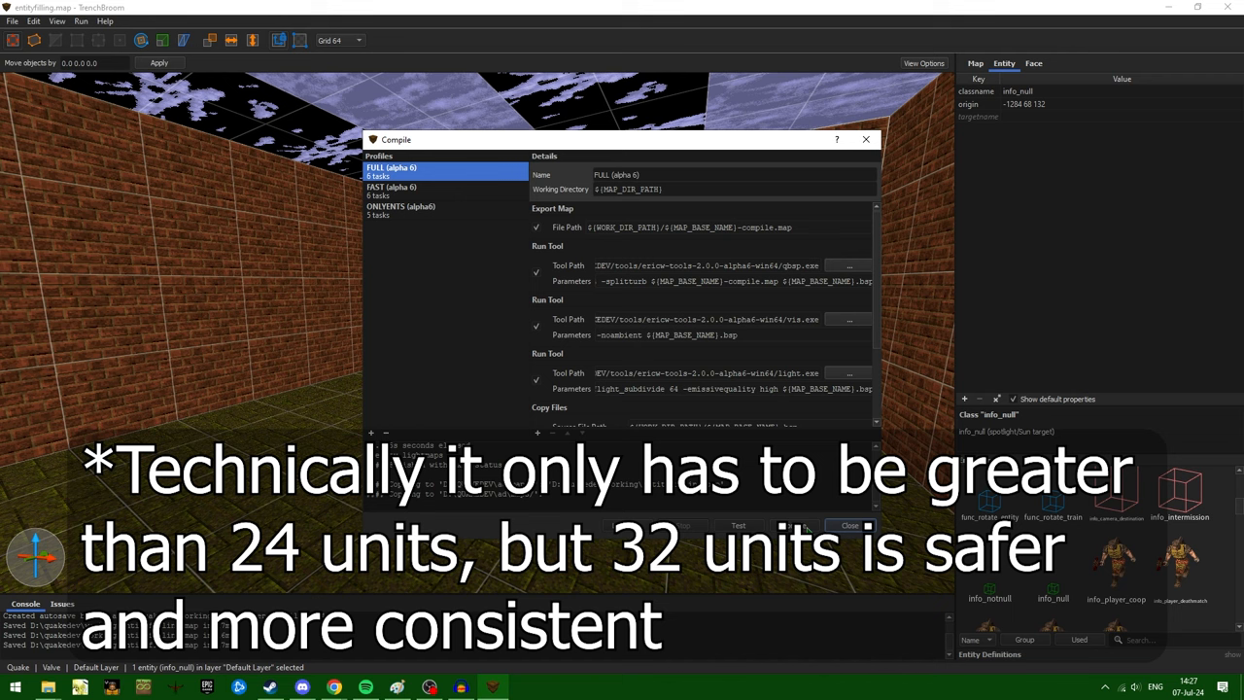
# Recompile the map with the FULL profile and launch it in the game.
pyautogui.click(739, 525)
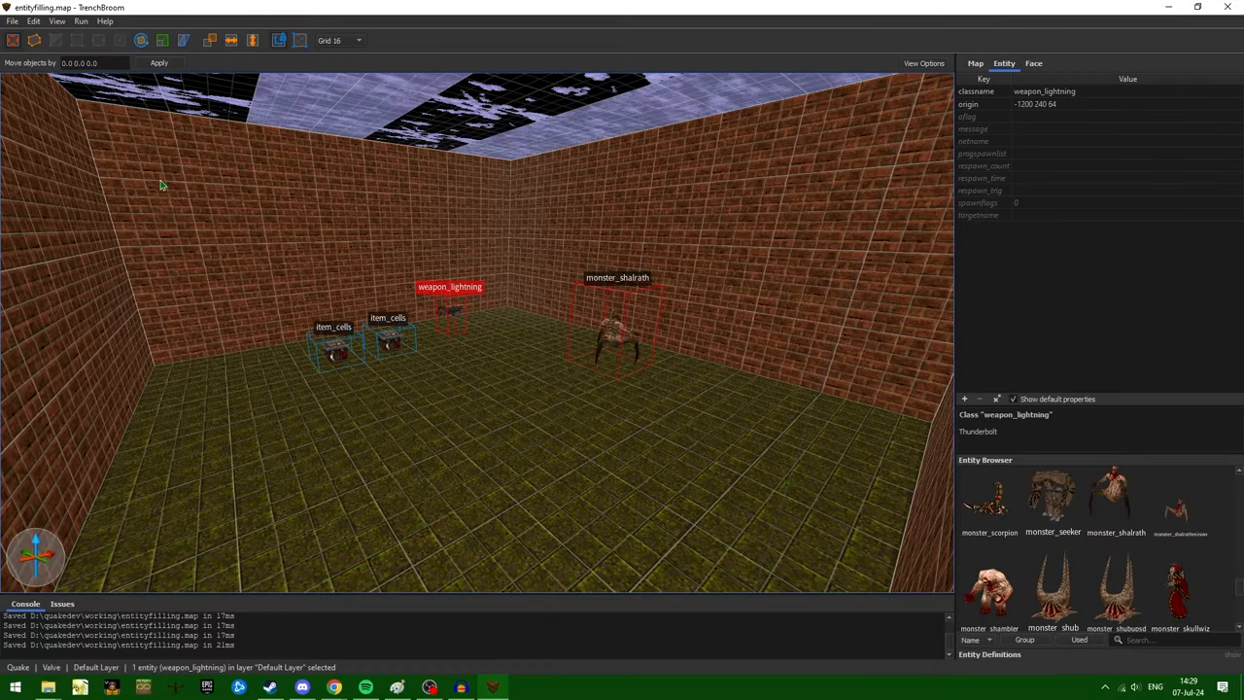
pyautogui.moveTo(152, 195)
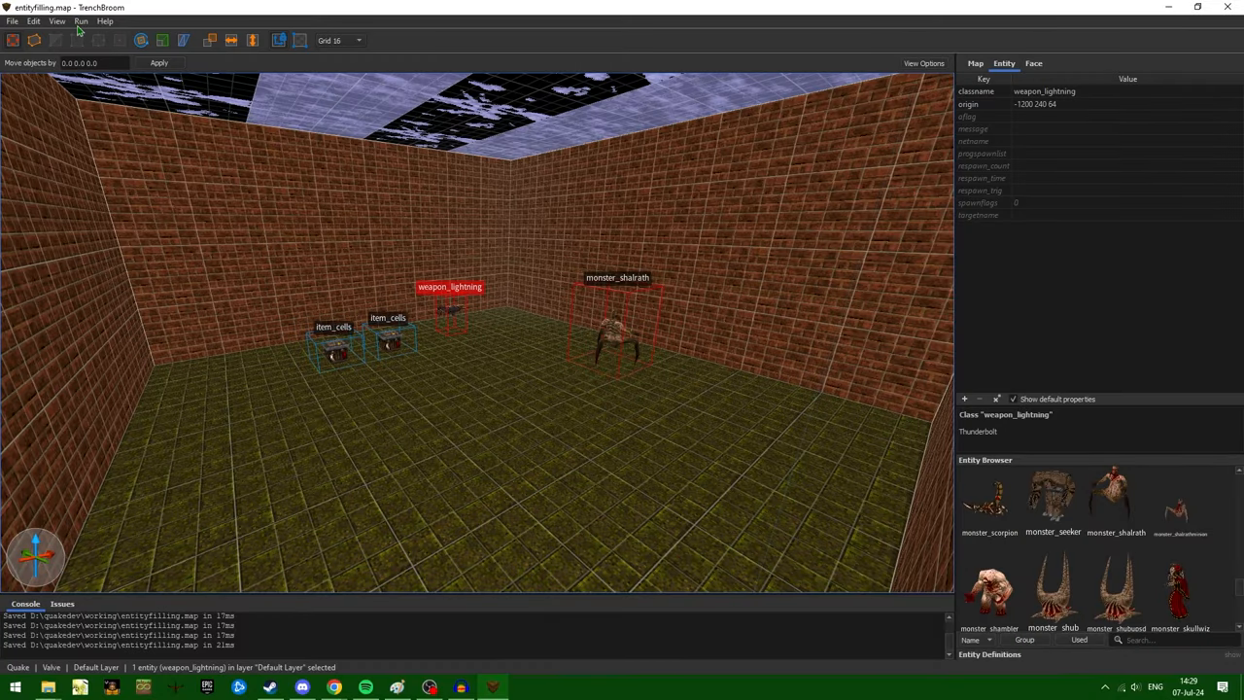
pyautogui.click(82, 20)
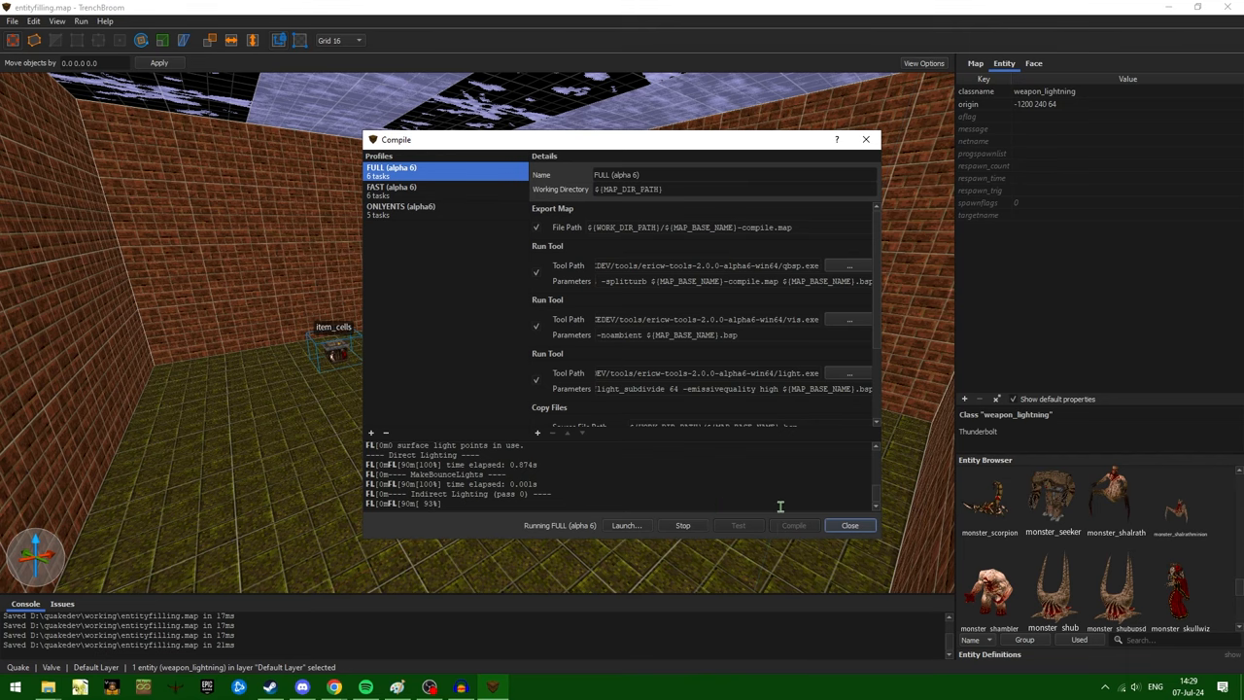
pyautogui.click(626, 525)
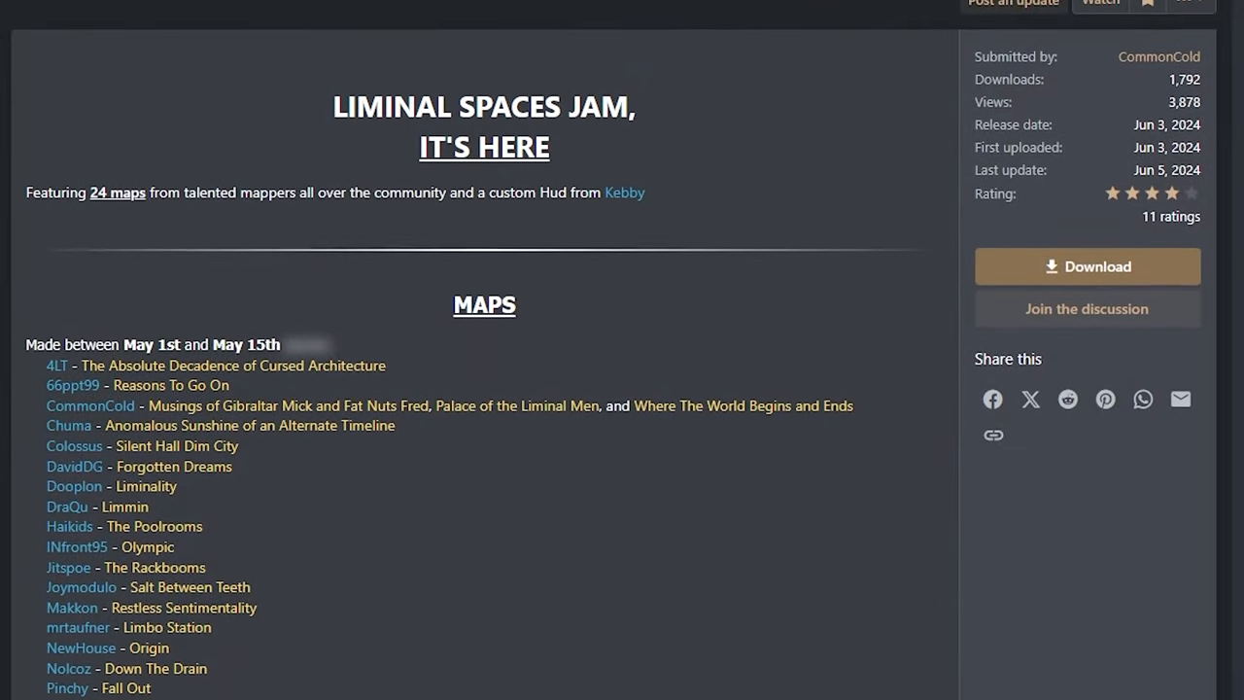
pyautogui.scroll(-3)
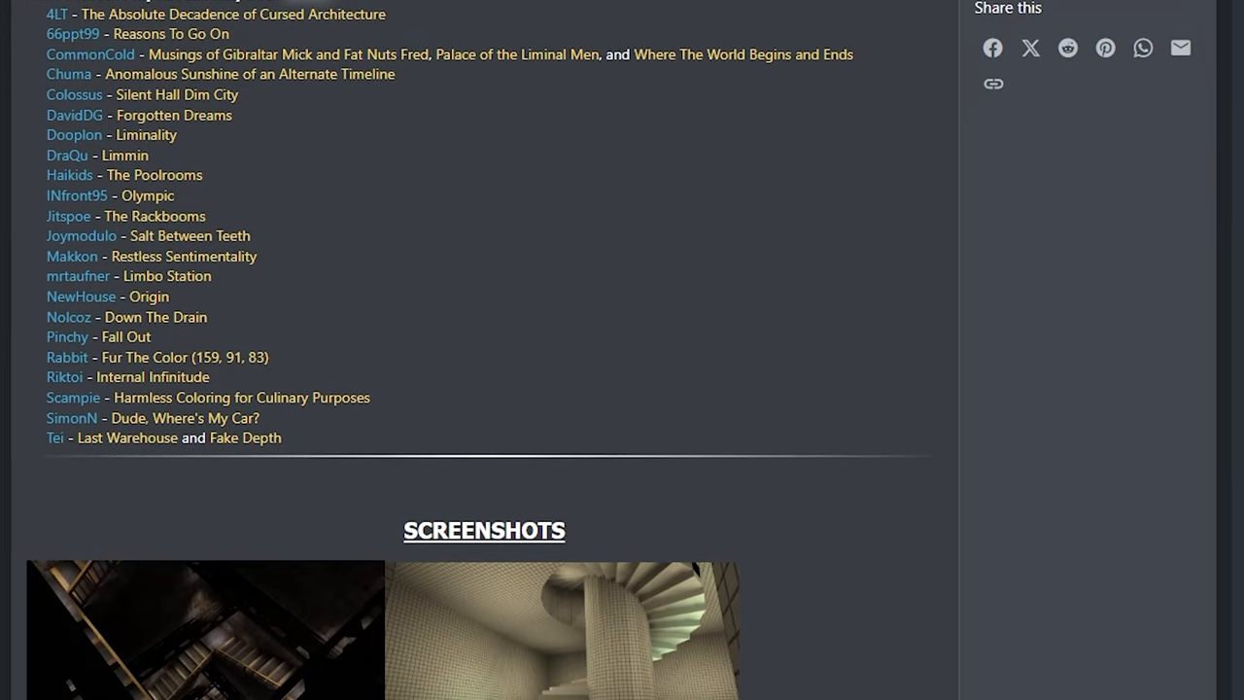
pyautogui.scroll(-3)
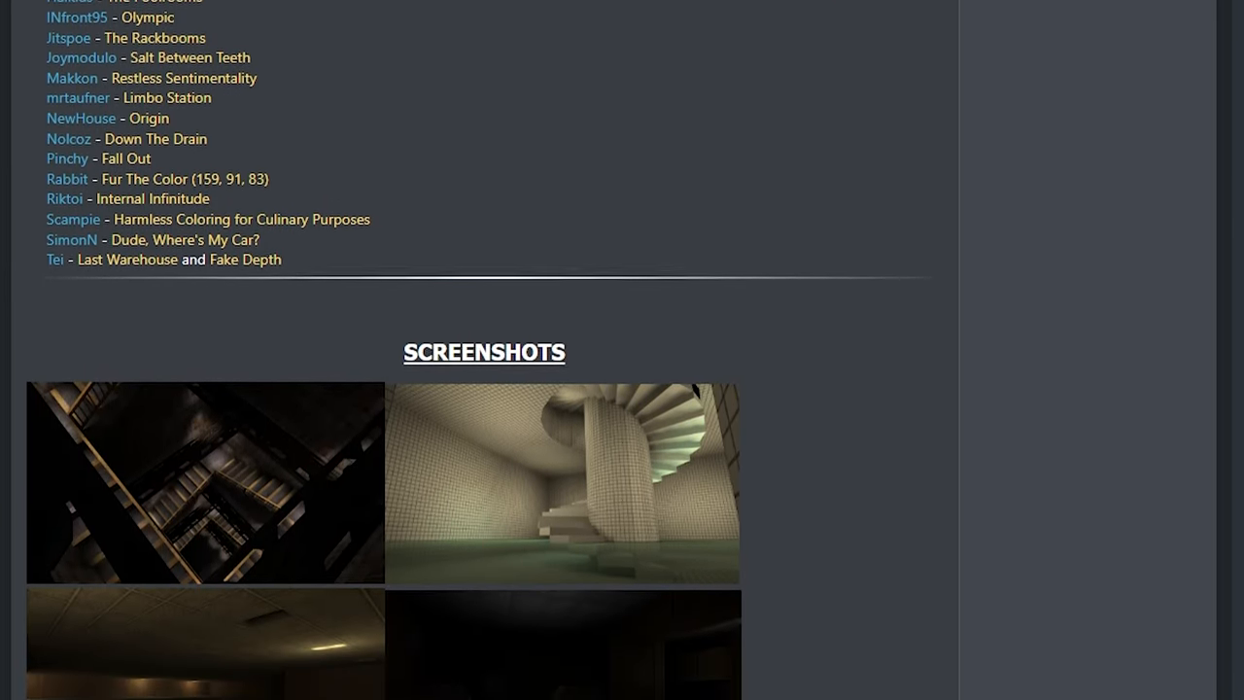